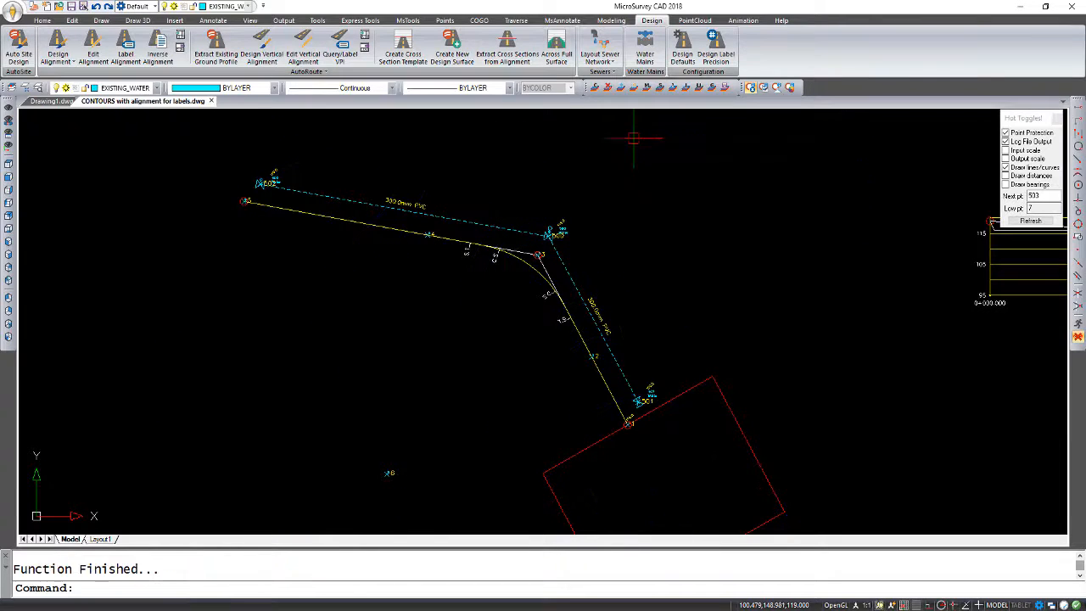
mouse_move(617, 236)
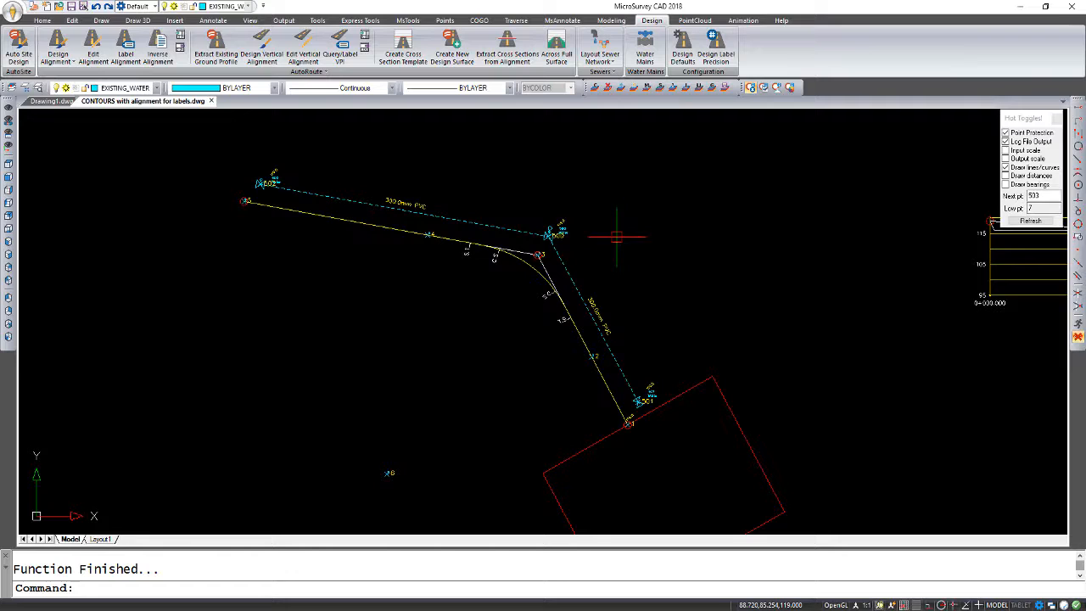
Close the layer explorer and start Label Alignment with the S (Stations) option.
scroll(up, 3)
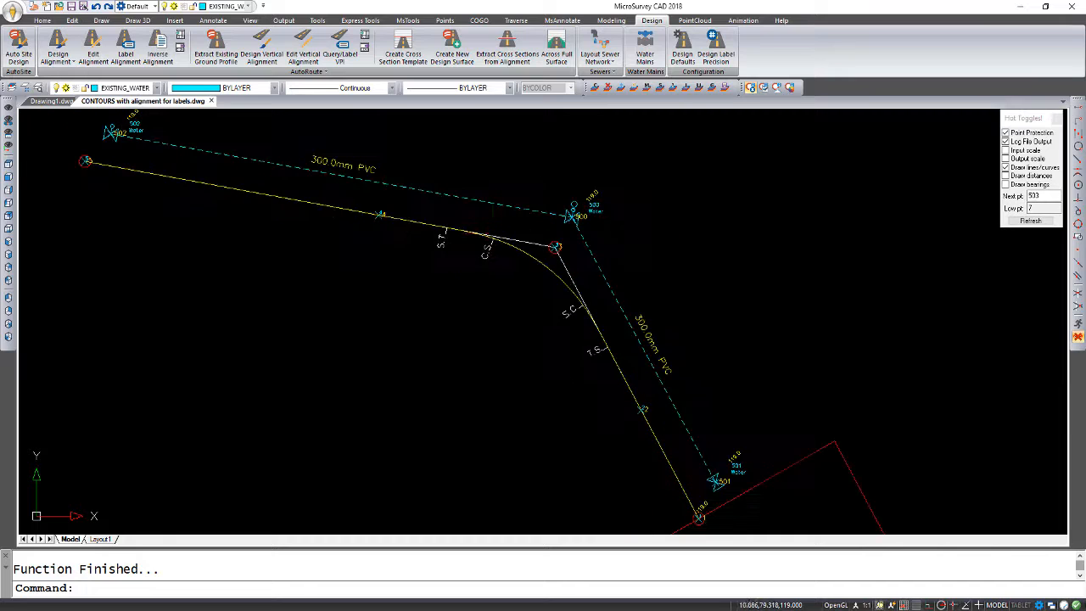
mouse_move(533, 191)
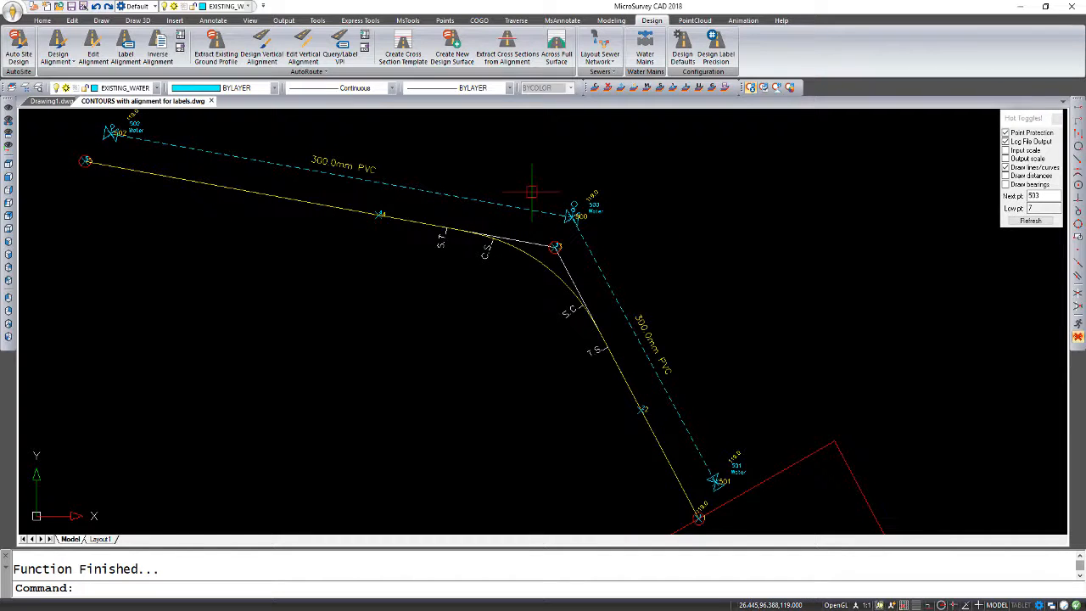
mouse_move(679, 420)
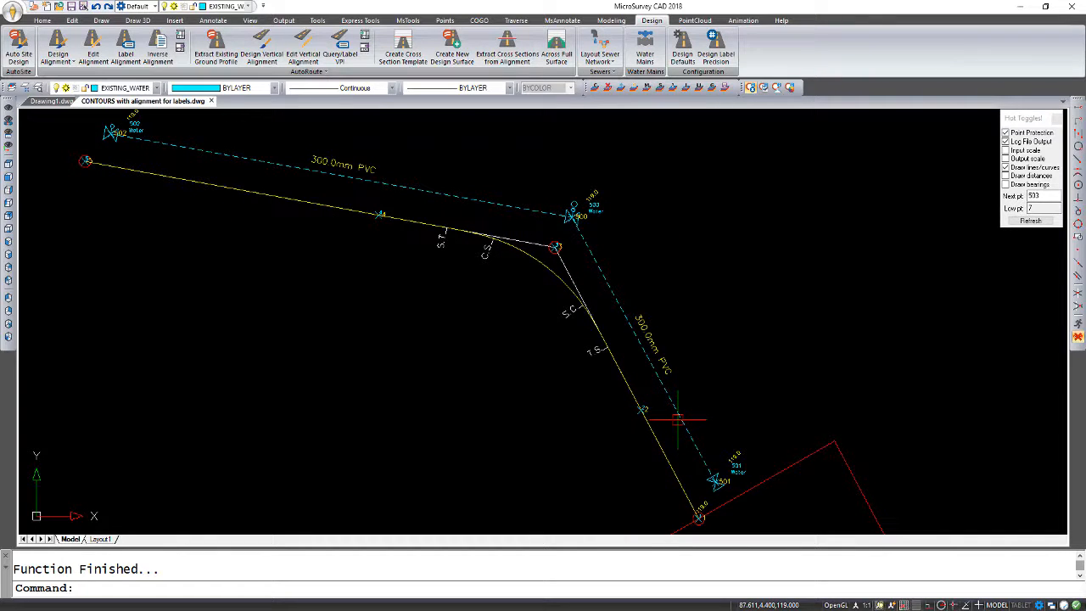
mouse_move(671, 481)
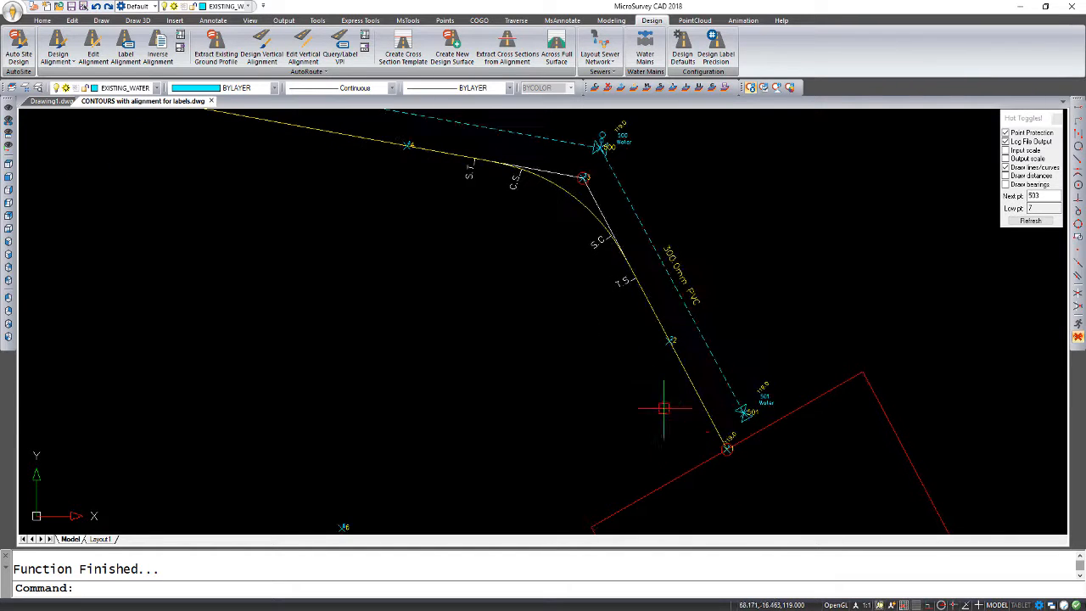
mouse_move(168, 153)
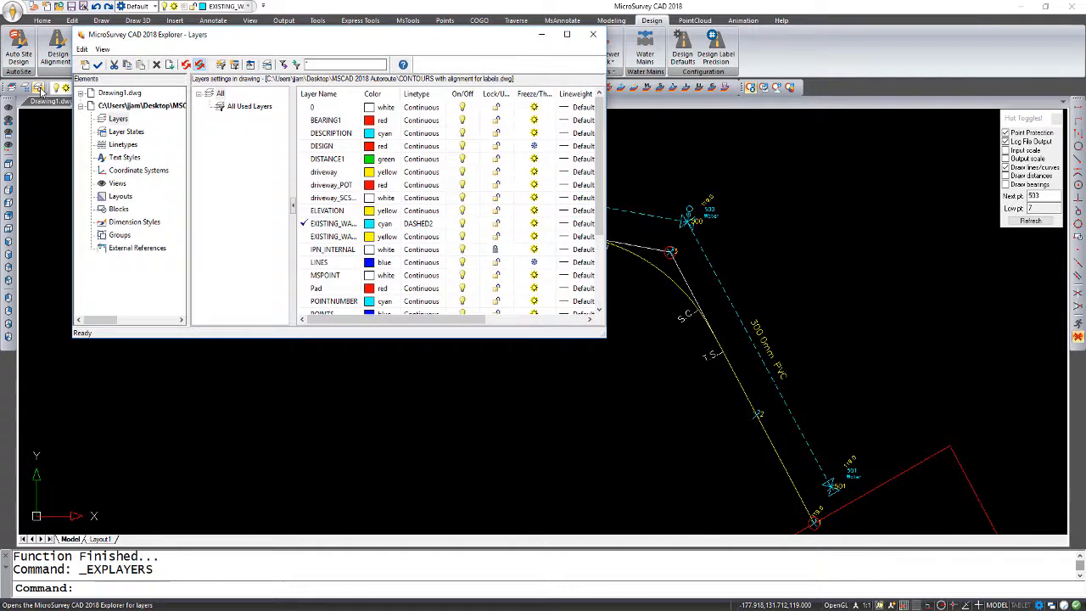
mouse_move(120, 201)
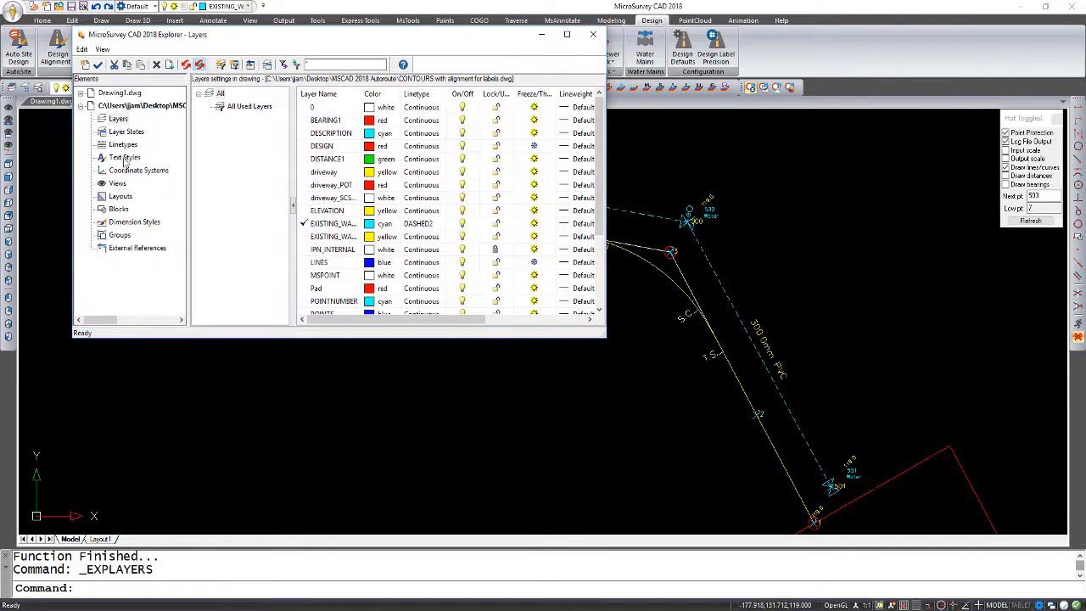
click(124, 157)
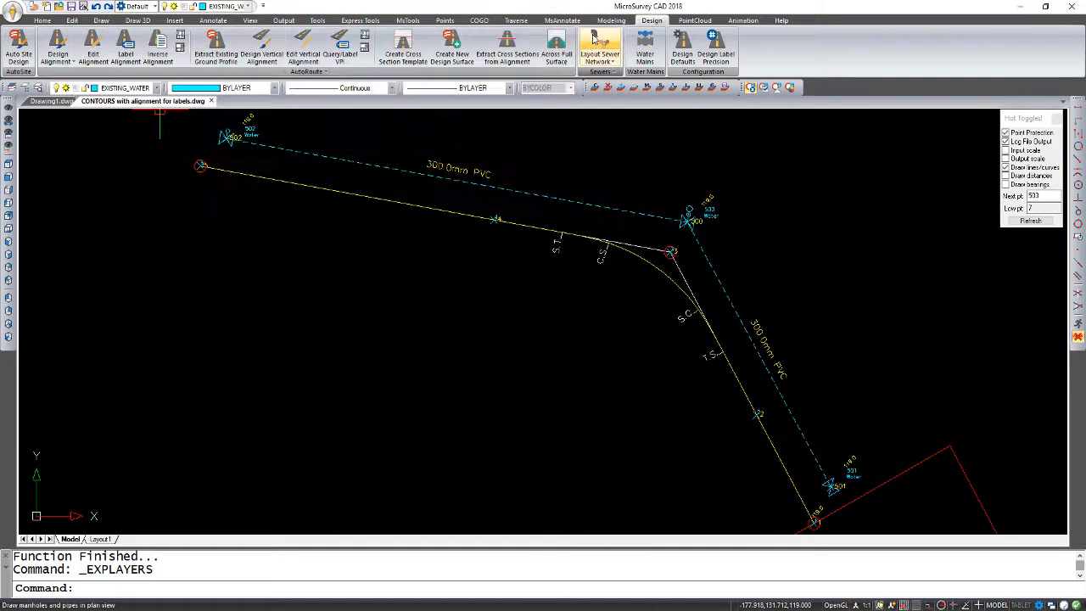
mouse_move(600, 47)
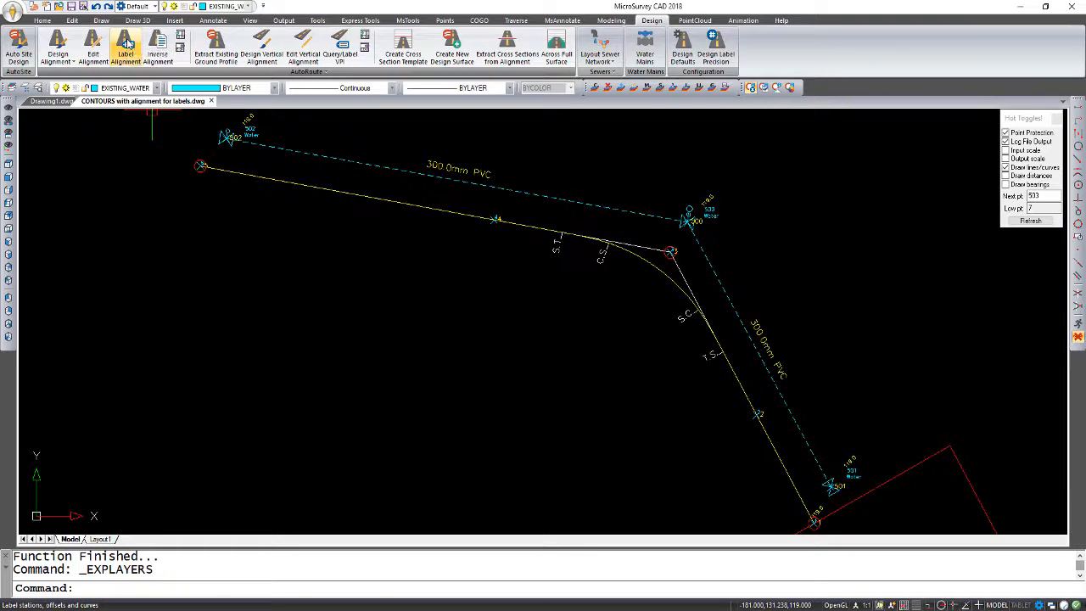
click(125, 48)
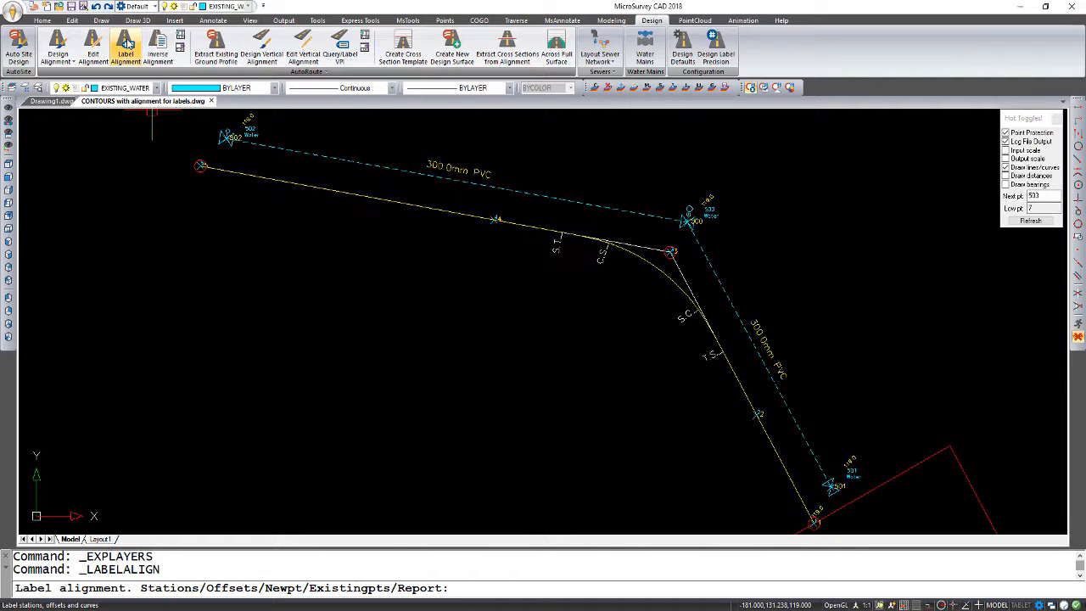
text(s)
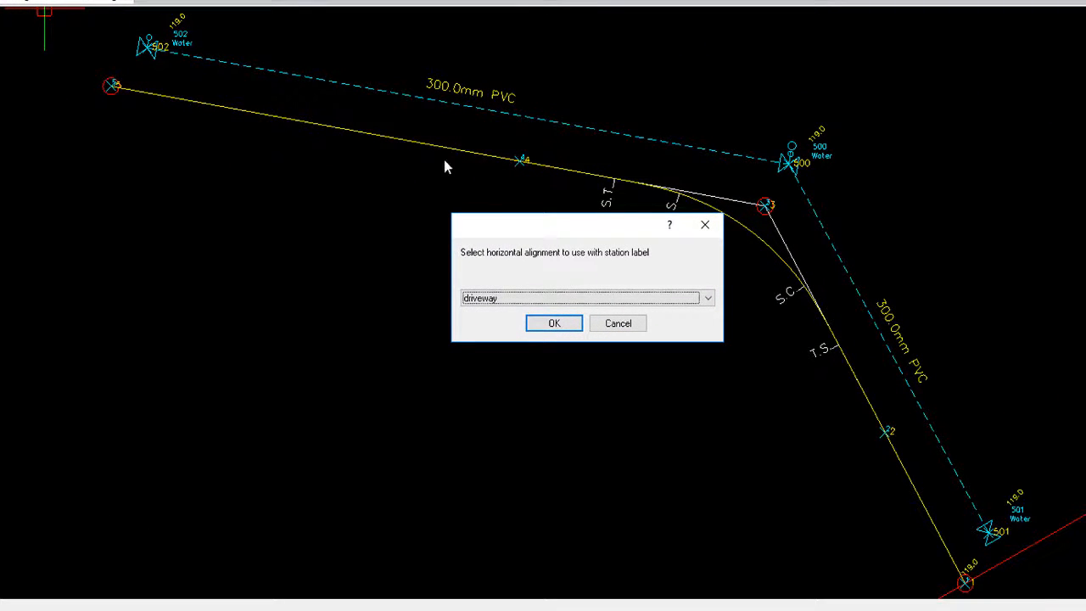
Choose the driveway alignment and accept 0 as the beginning station.
click(708, 298)
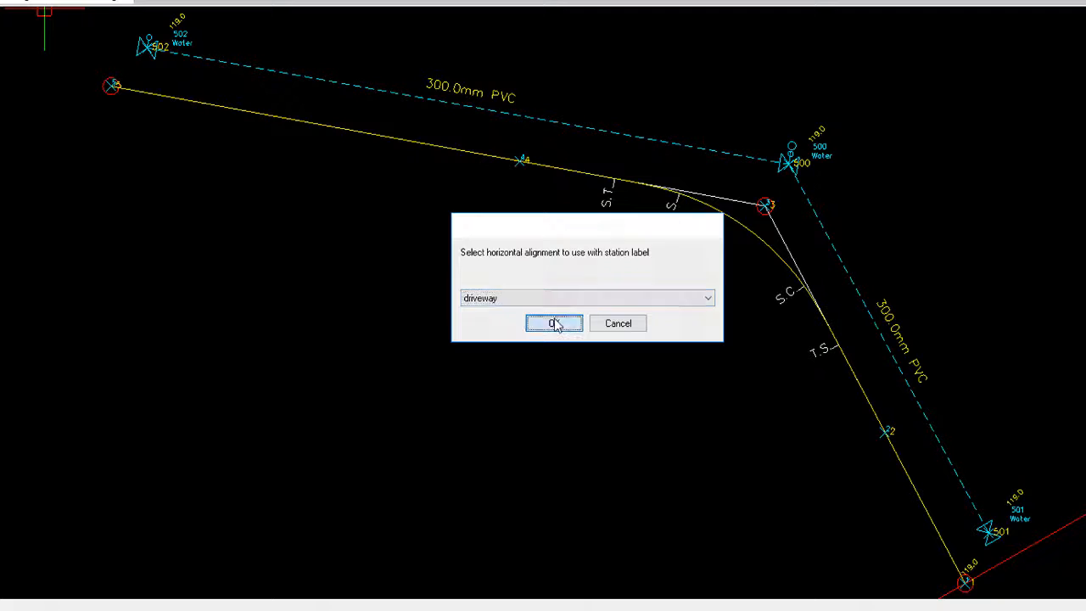
click(554, 323)
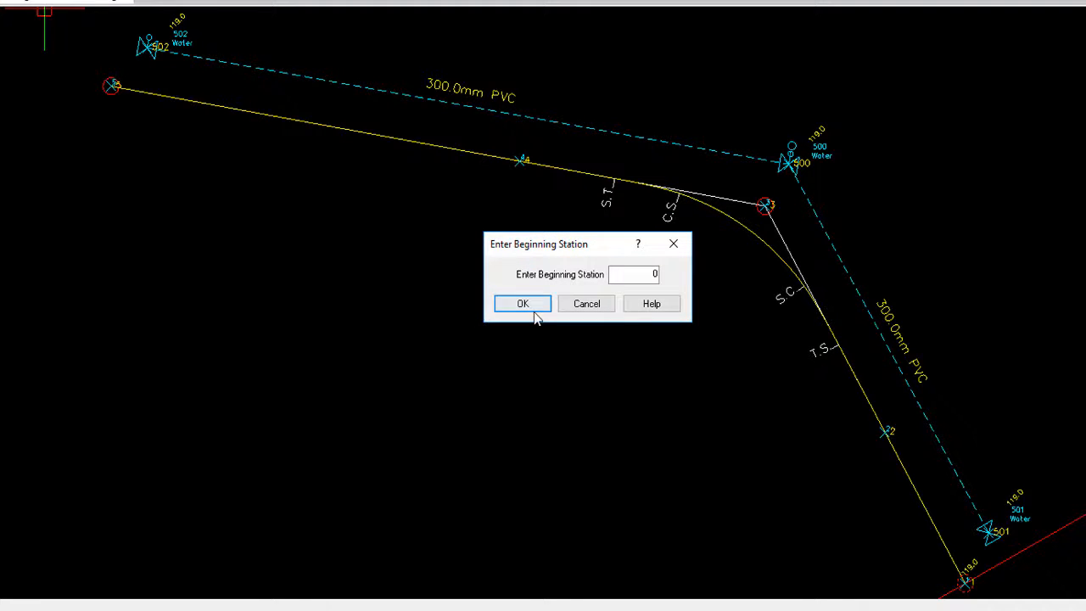
mouse_move(970, 583)
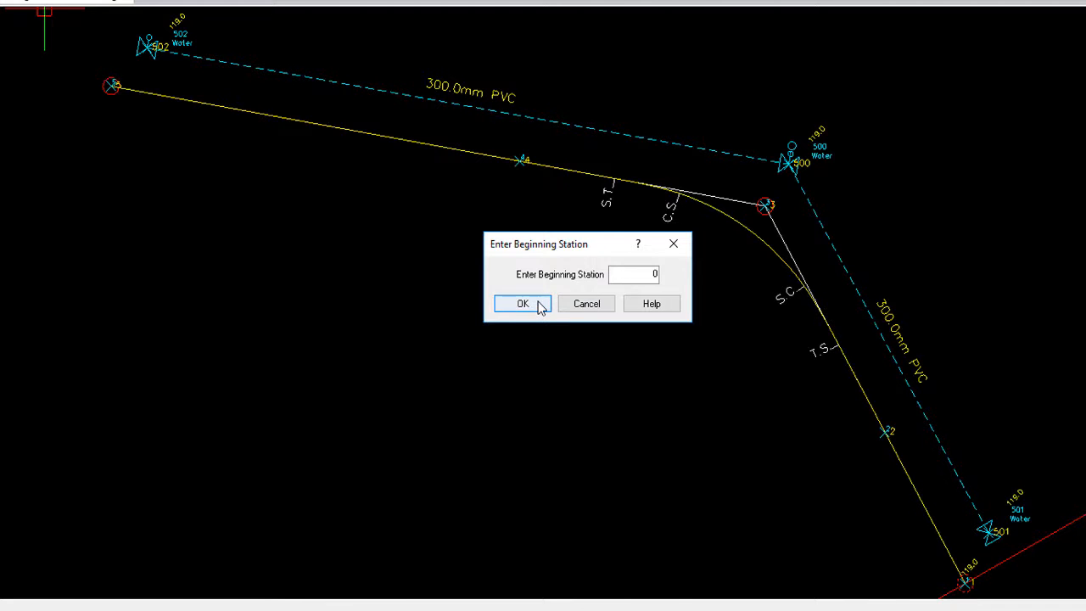
click(523, 304)
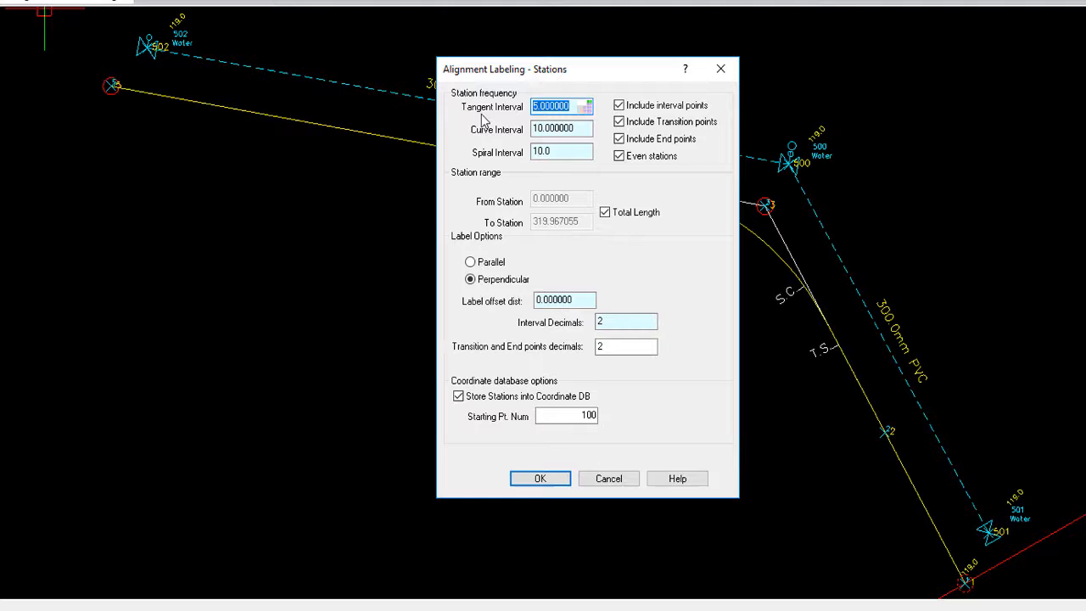
Set tangent, curve and spiral intervals to 50, keeping stations stored as coordinate points.
text(50)
click(562, 151)
text(5)
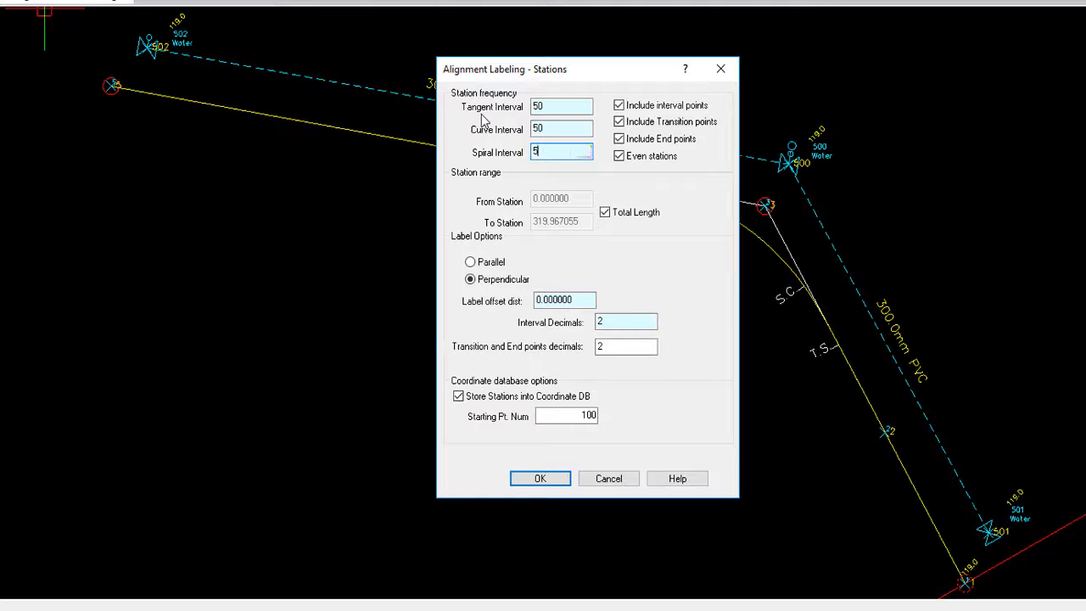
text(0)
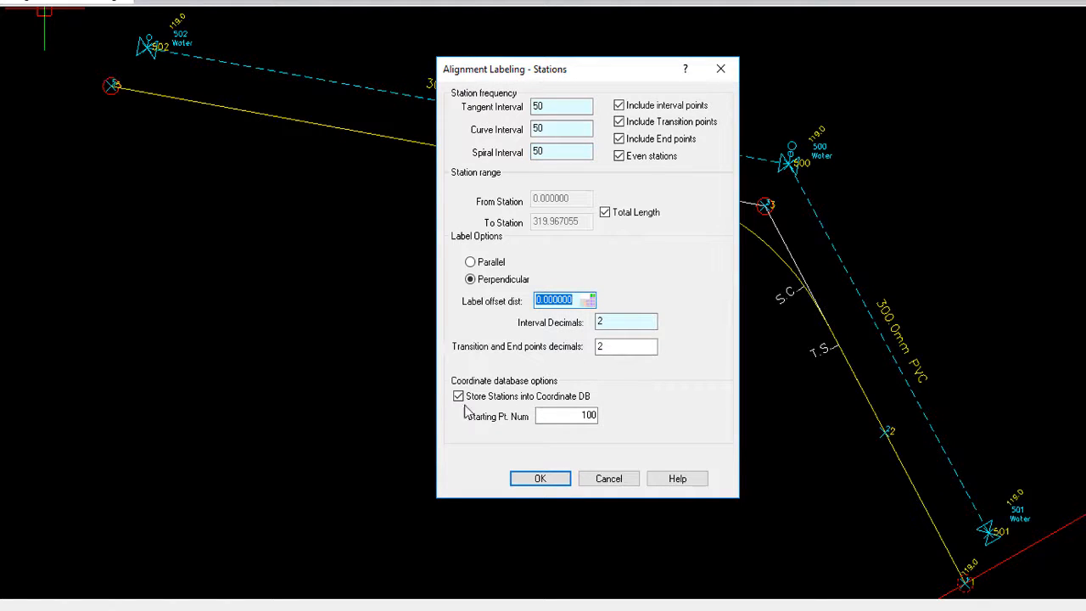
click(458, 397)
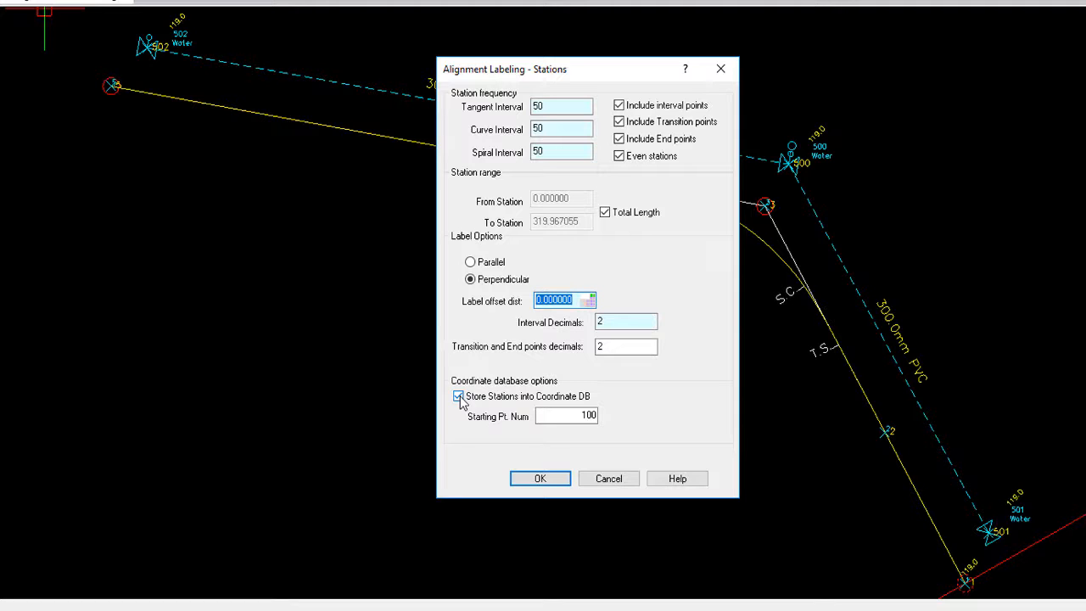
click(458, 397)
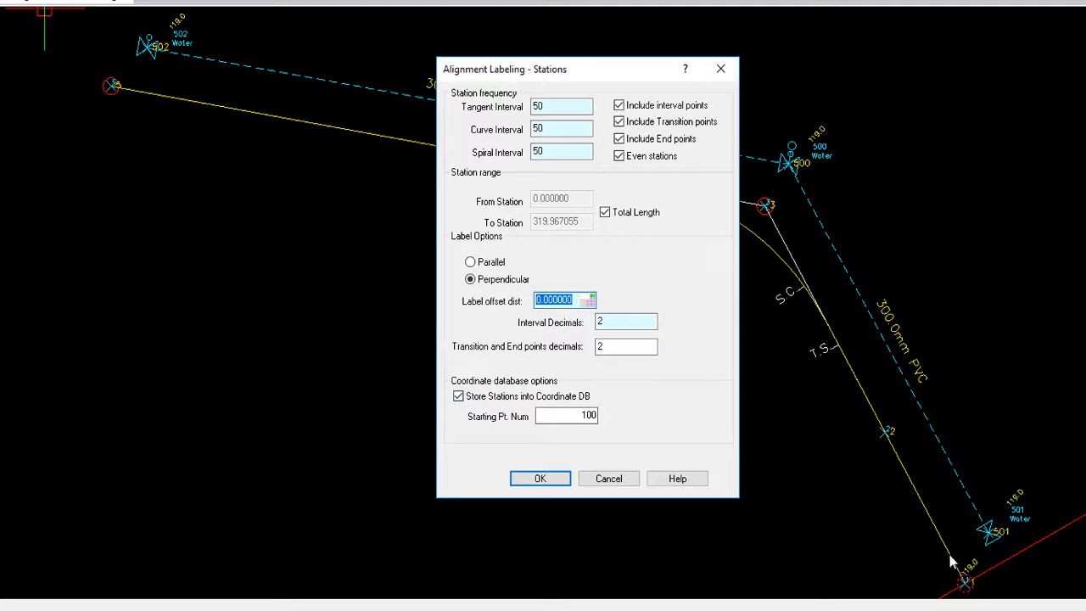
mouse_move(802, 258)
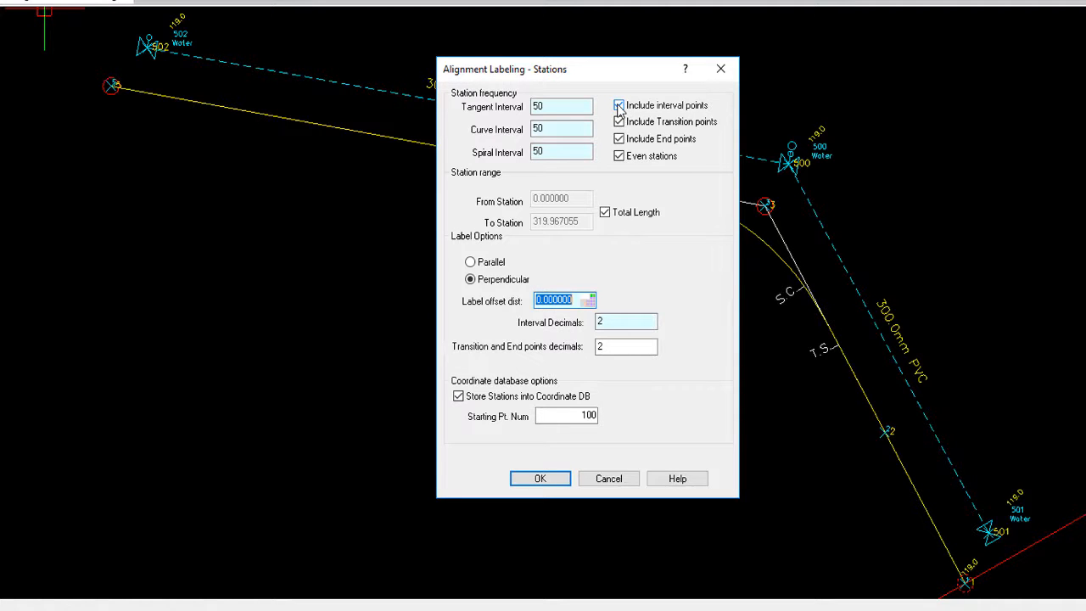
click(539, 478)
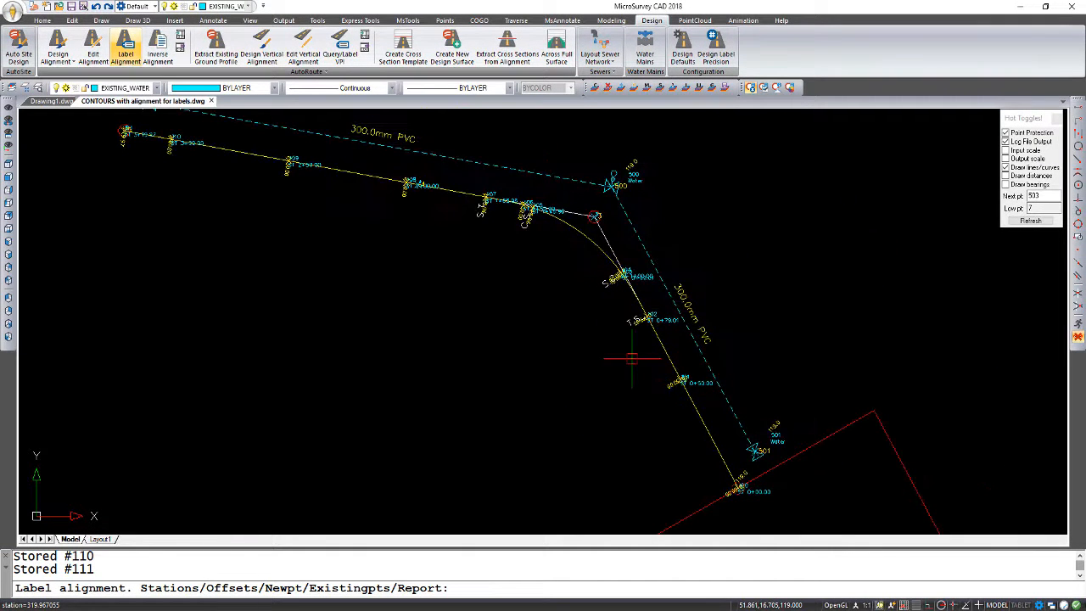
mouse_move(257, 518)
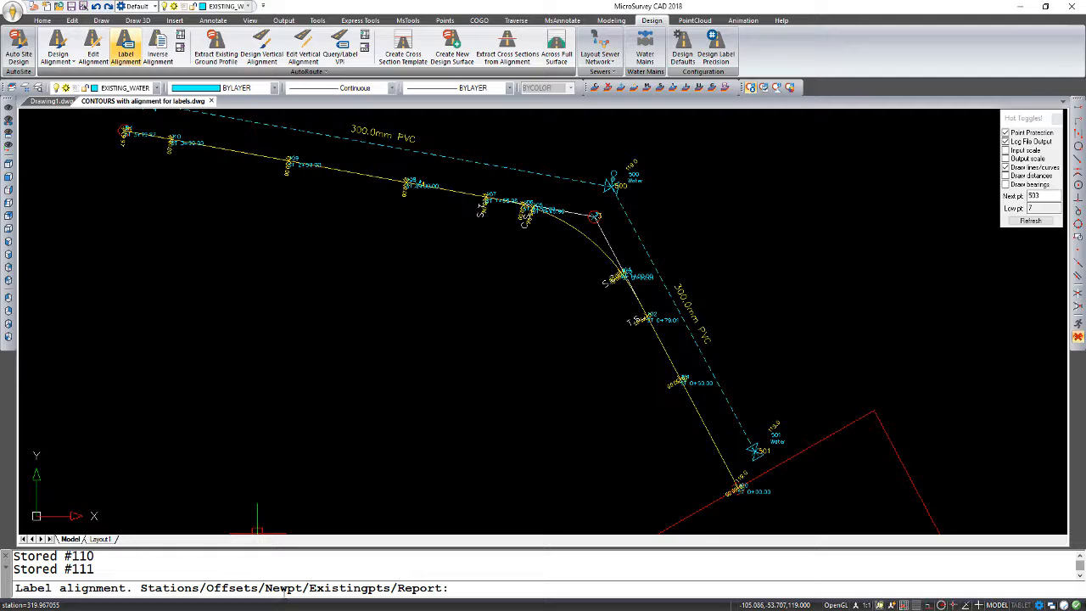
mouse_move(333, 550)
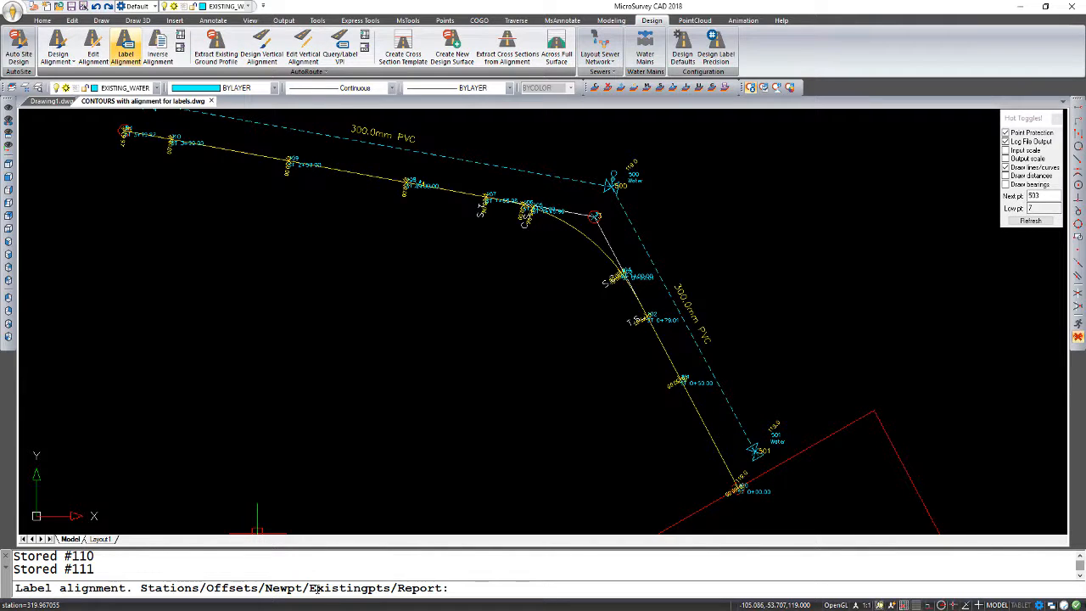
mouse_move(422, 423)
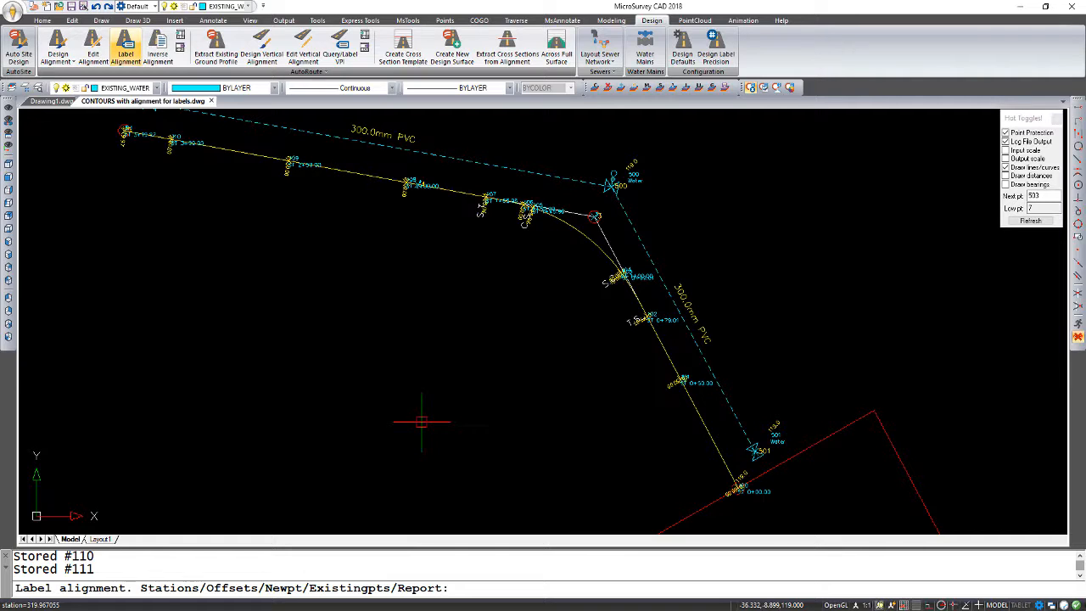
Switch Label Alignment to the E (Existingpts) option to label existing points.
text(e)
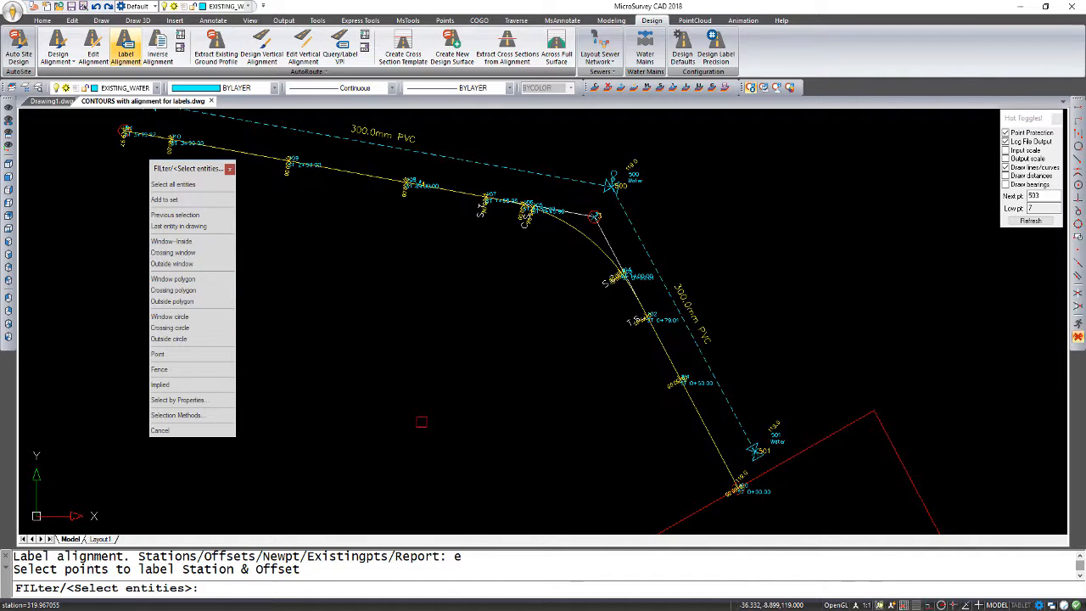
mouse_move(457, 250)
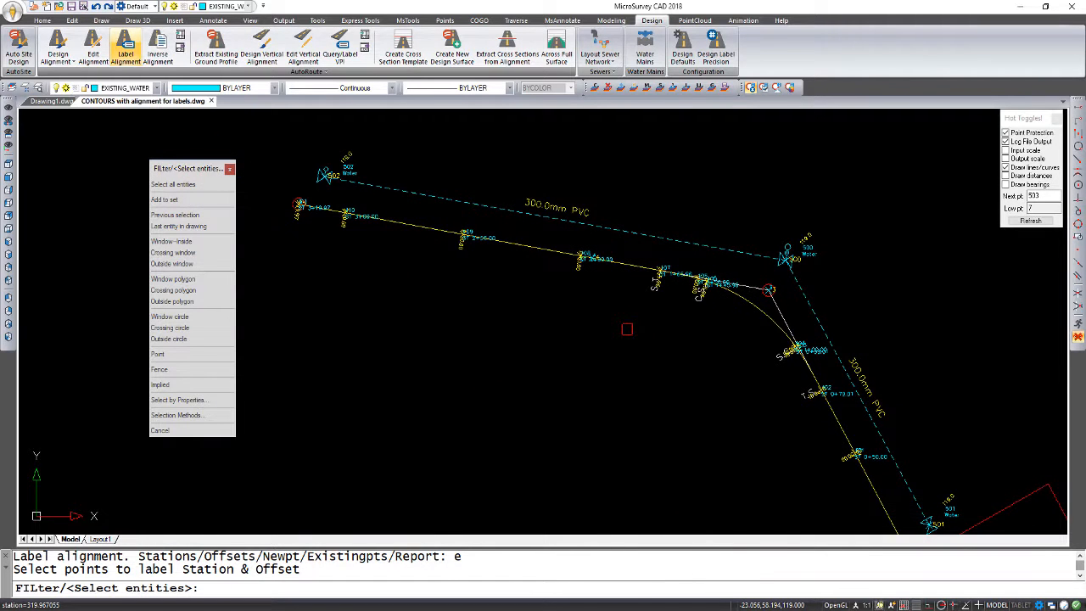
mouse_move(616, 320)
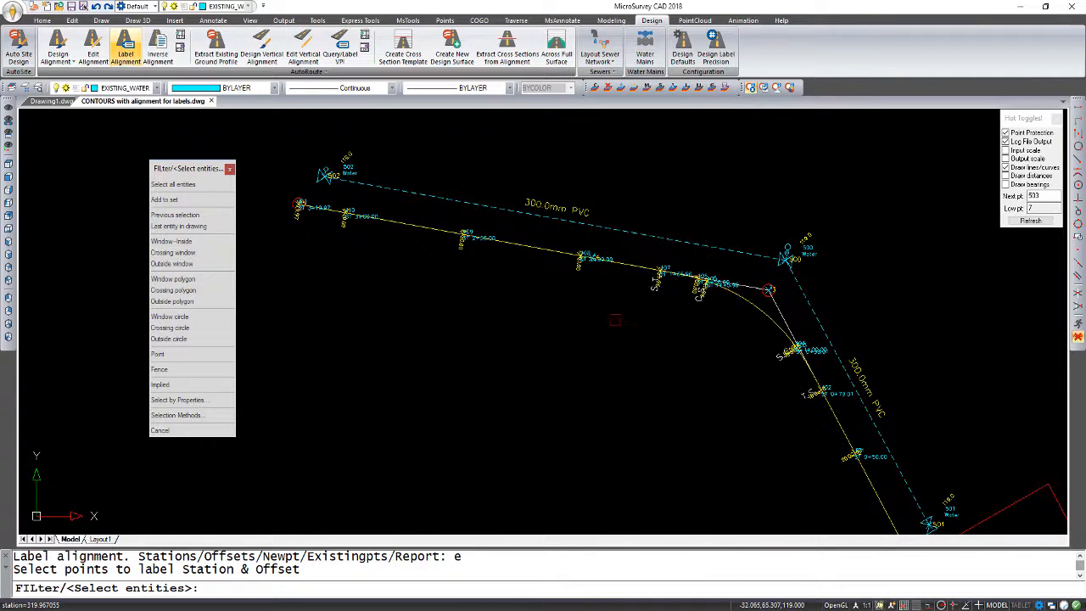
mouse_move(329, 194)
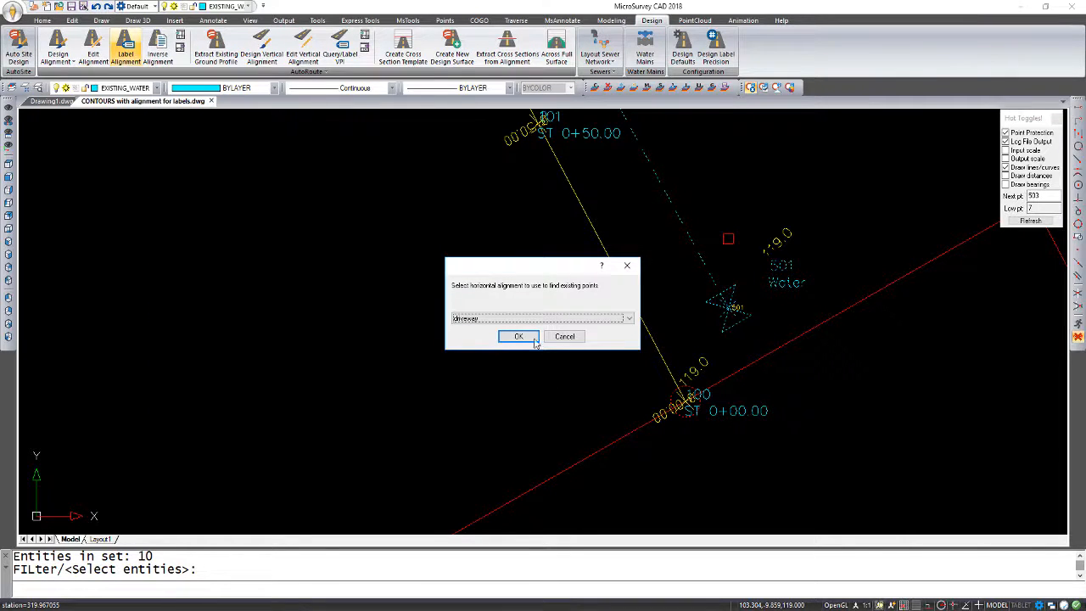
Confirm the driveway alignment and label water valve 501 with station and offset, then zoom out.
click(519, 336)
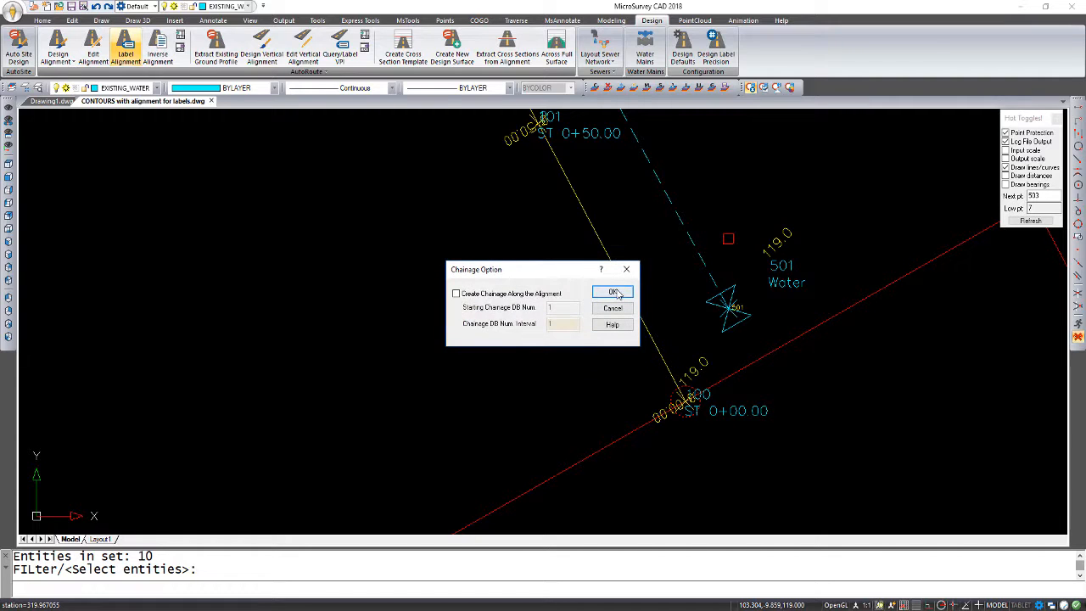
mouse_move(575, 293)
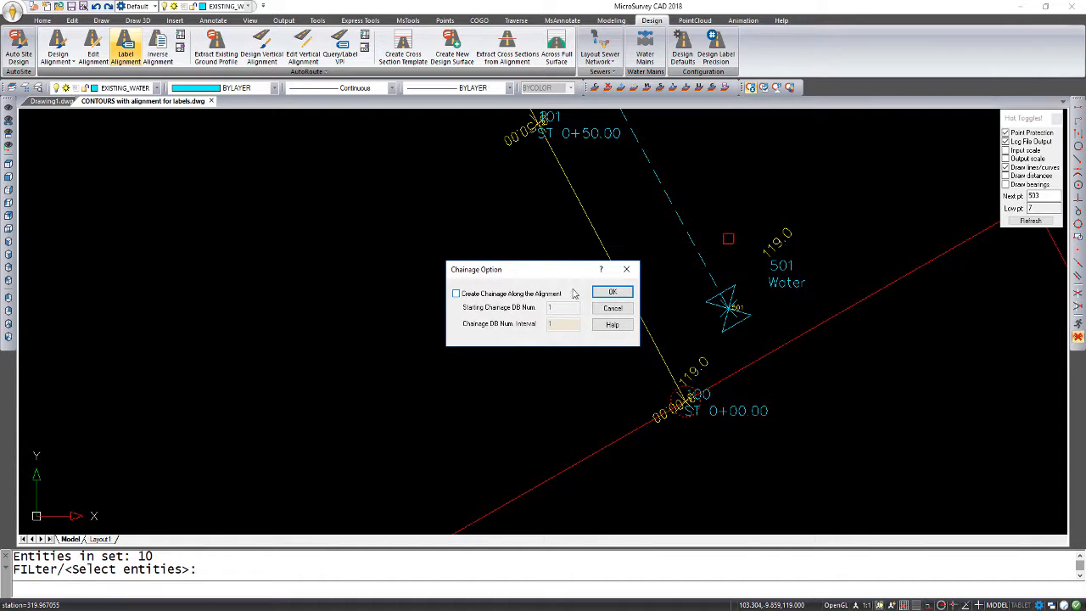
click(613, 291)
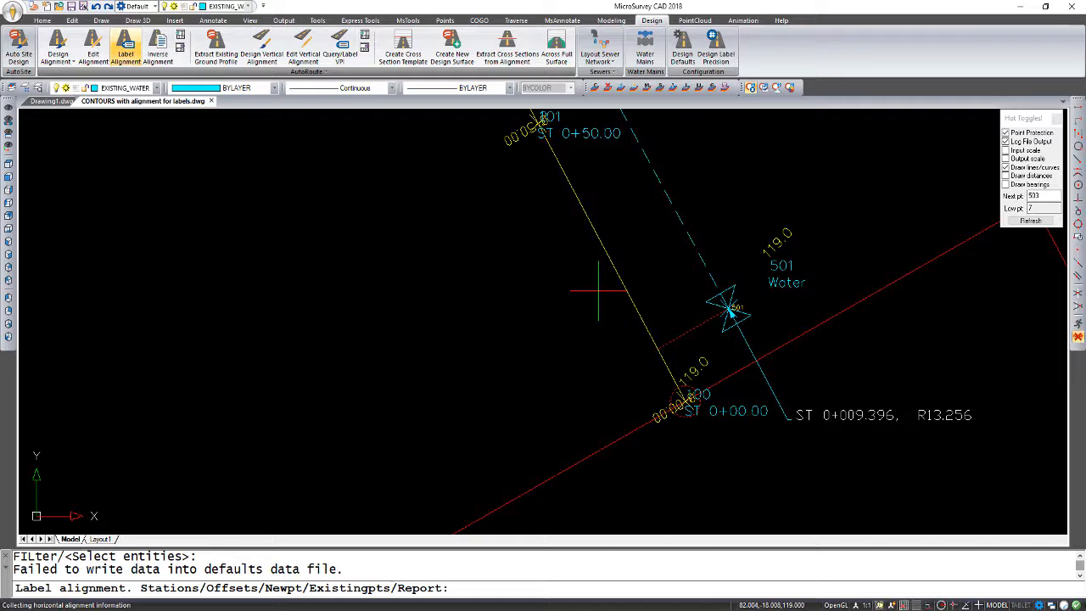
mouse_move(683, 362)
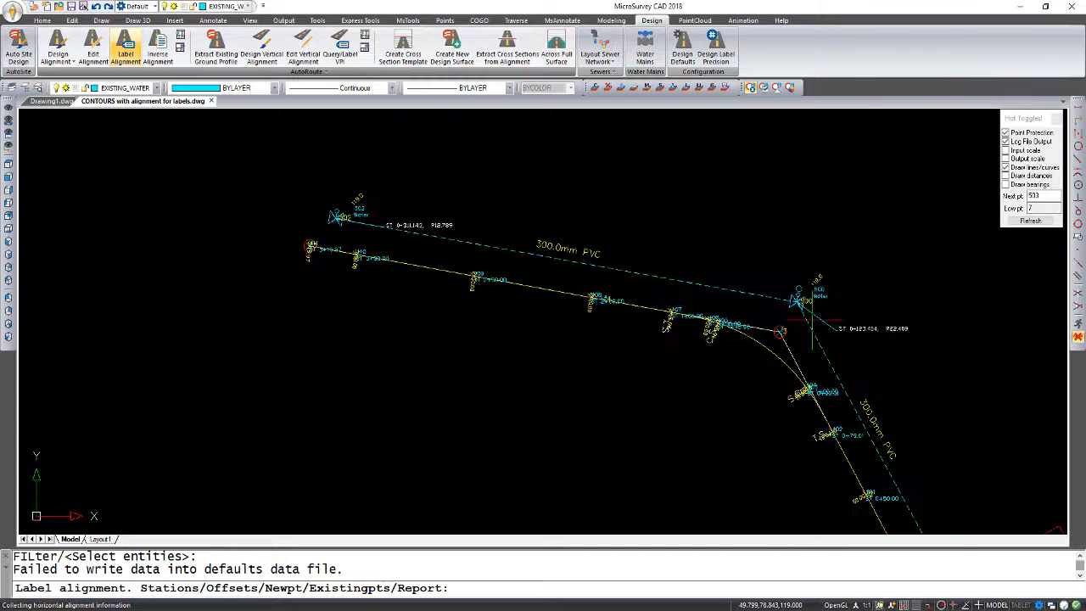
scroll(up, 3)
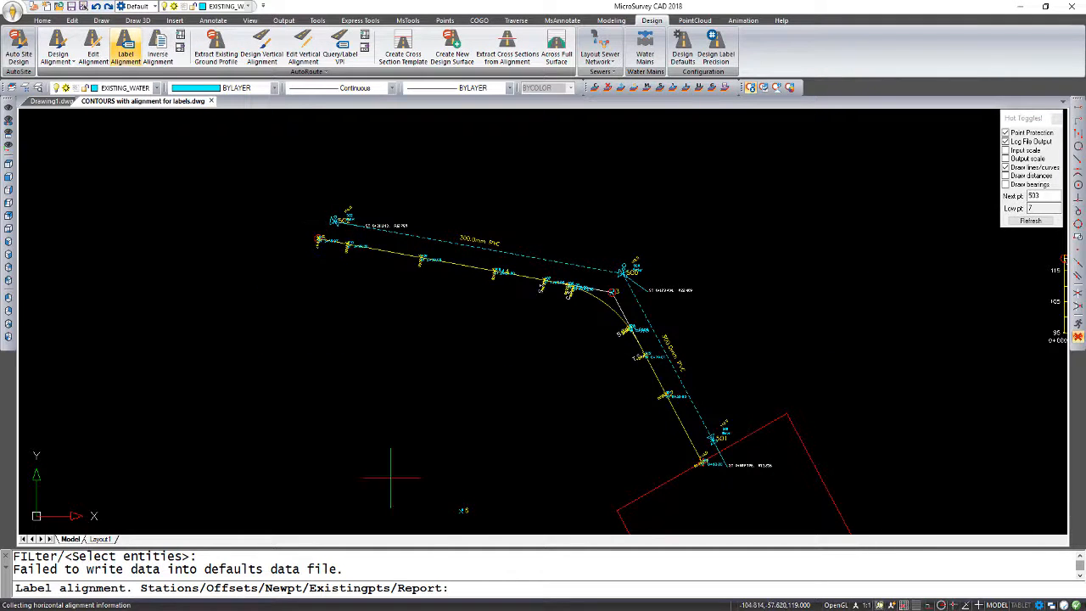
mouse_move(416, 513)
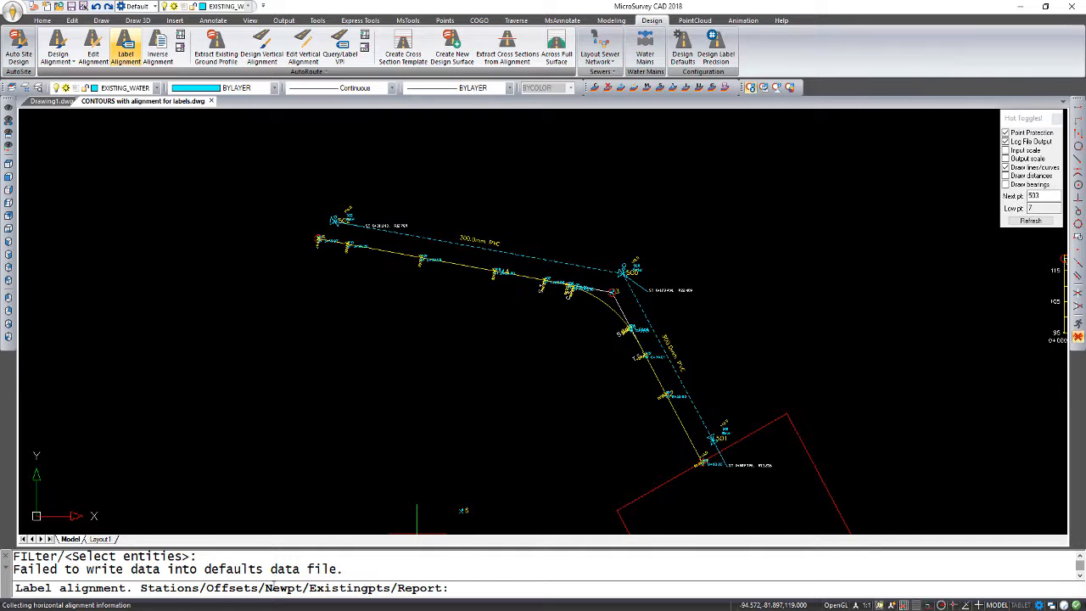
Define new point 600 on driveway: station 0, offset -20, no chainage mark, description 'sewer'.
text(n)
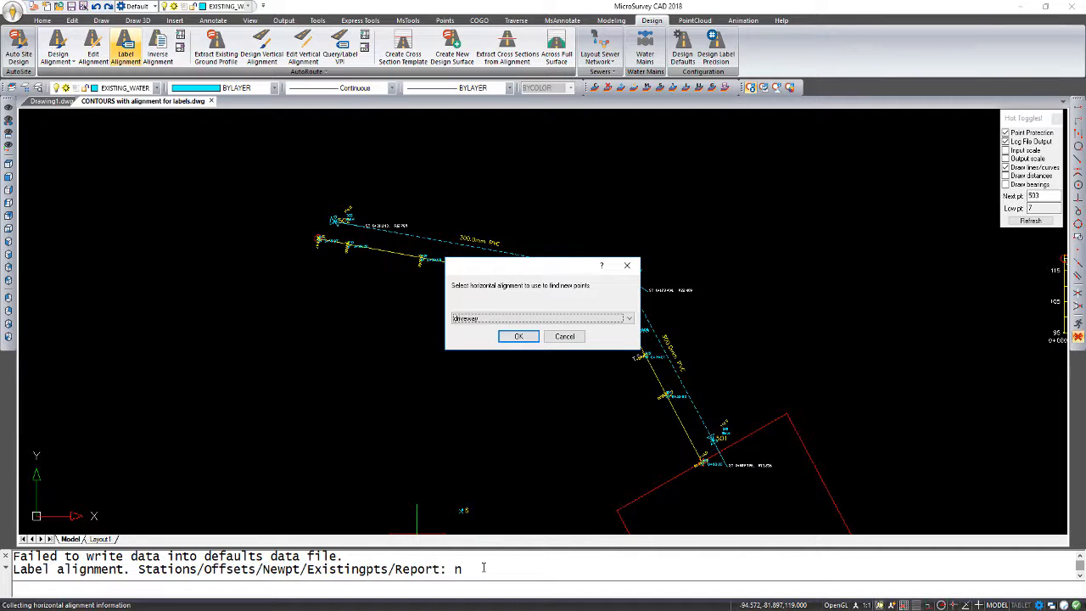
click(519, 337)
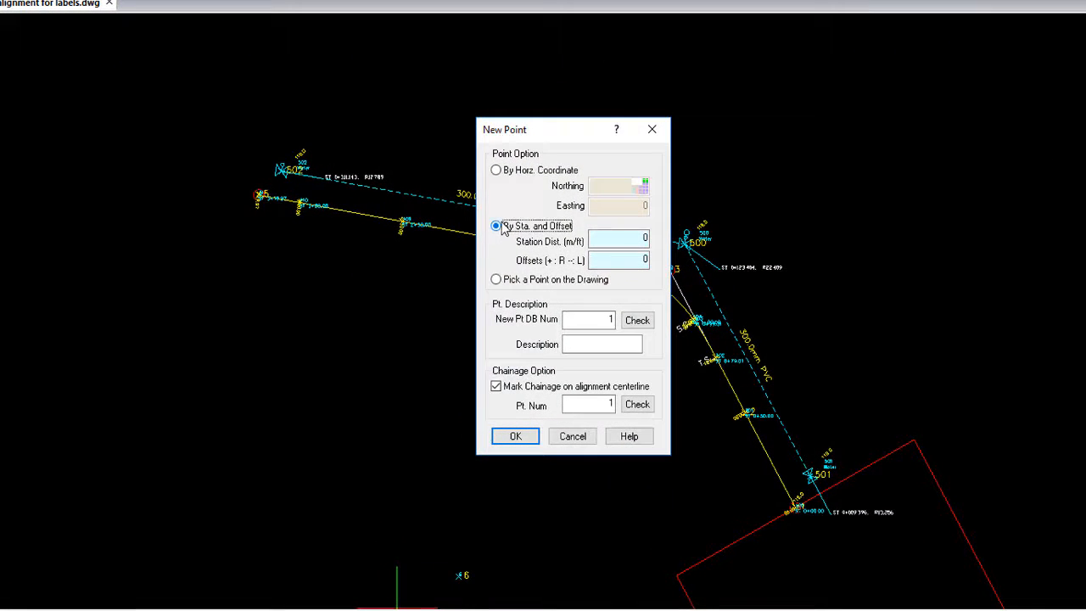
click(617, 239)
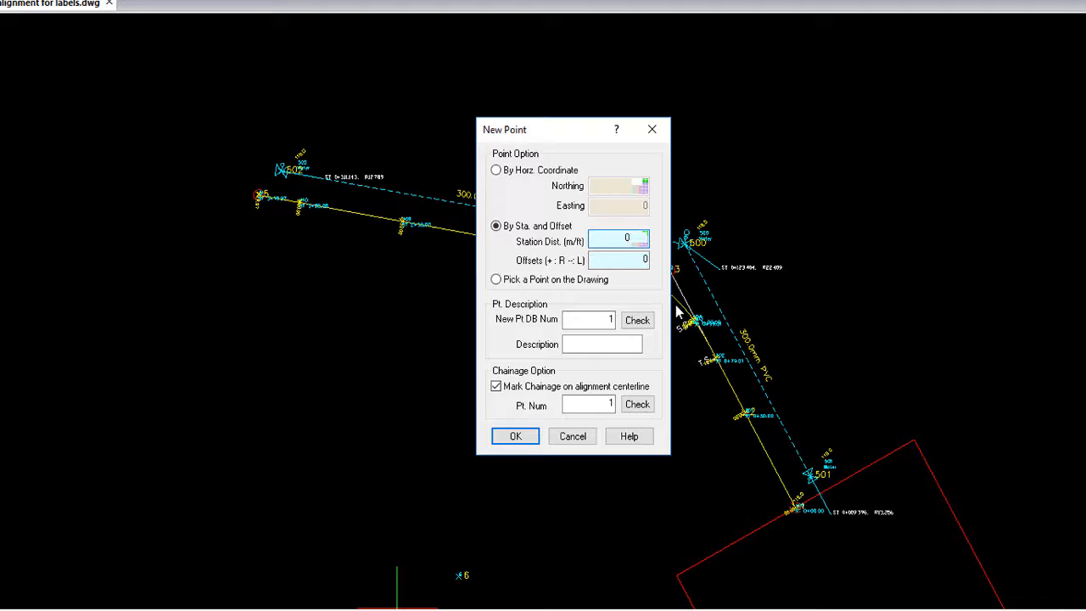
click(618, 260)
text(-20)
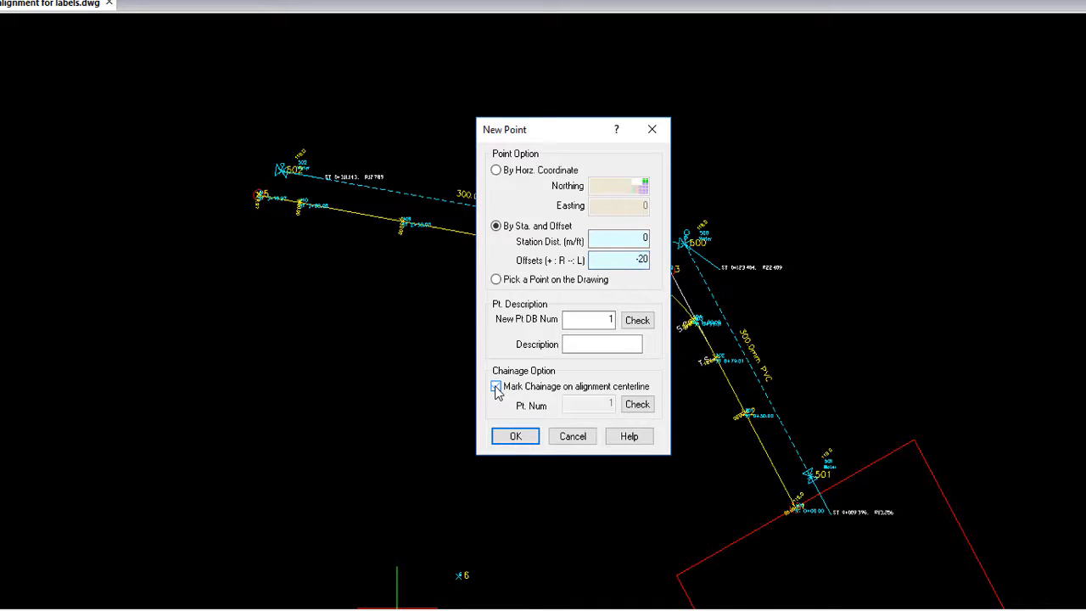
click(496, 386)
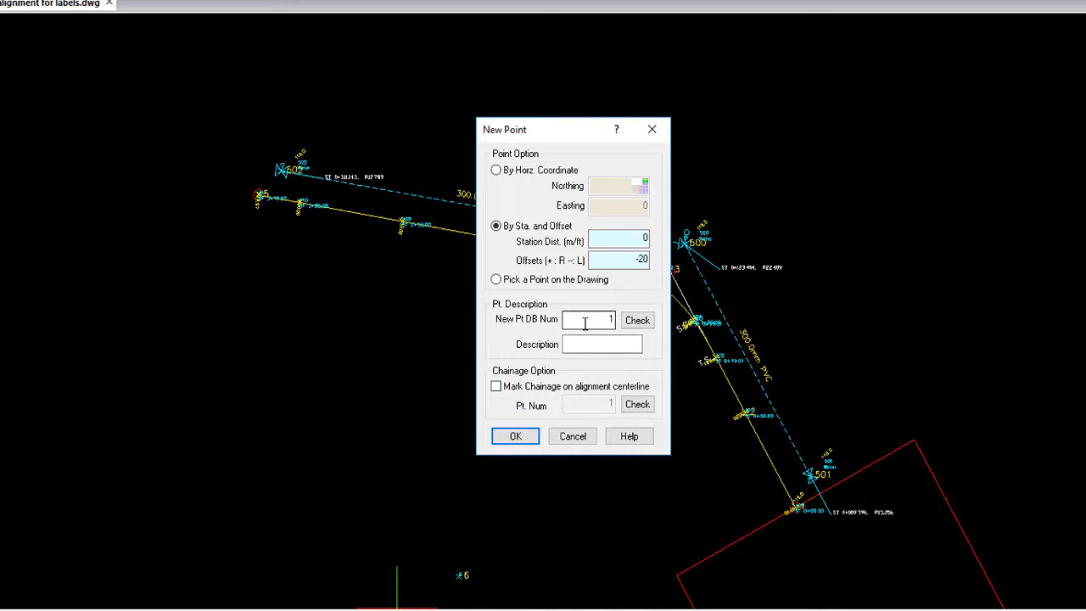
click(637, 320)
text(600)
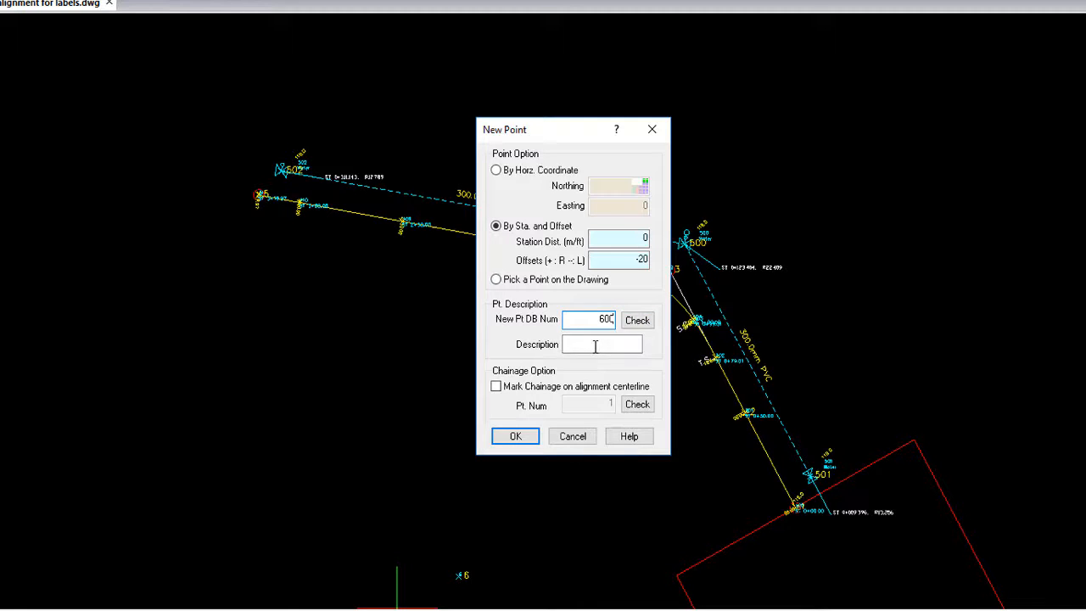
text(sew)
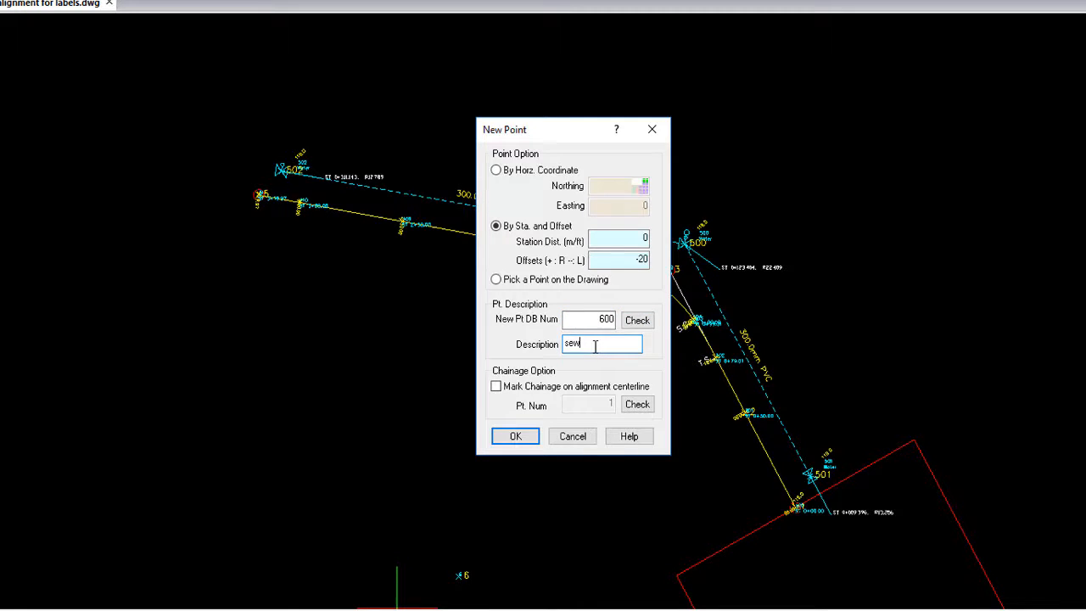
text(er)
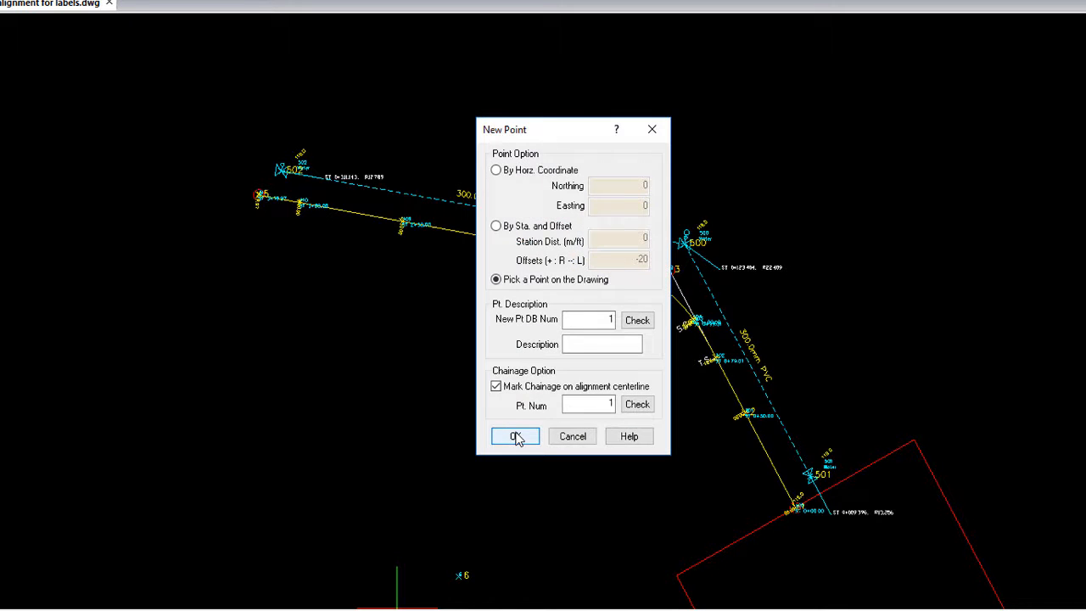
mouse_move(813, 518)
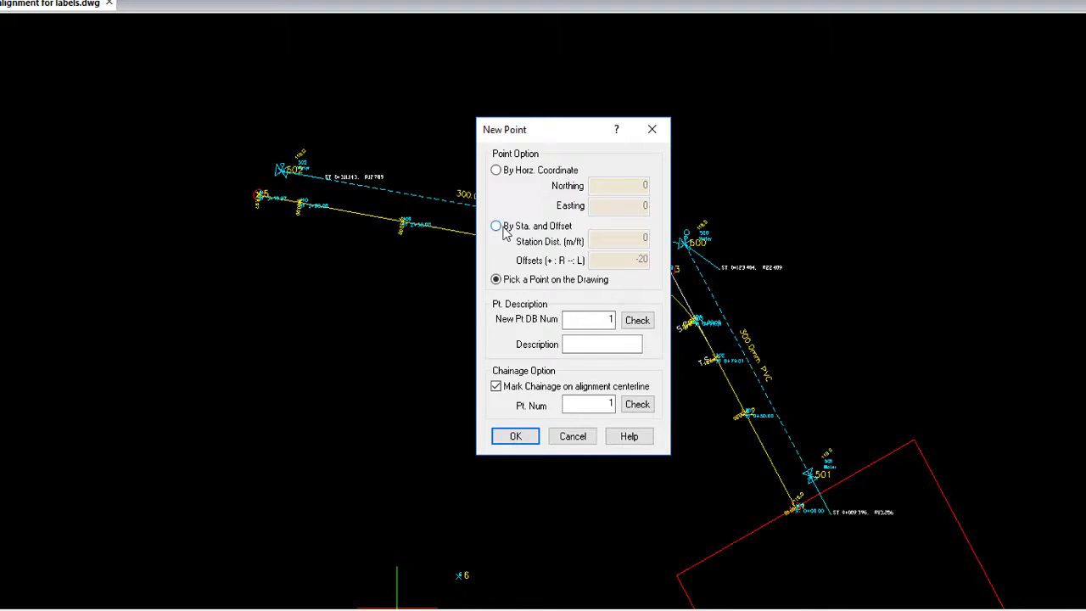
Define point 602 at station 125, offset -20, no chainage mark, description 'sewer'.
click(496, 226)
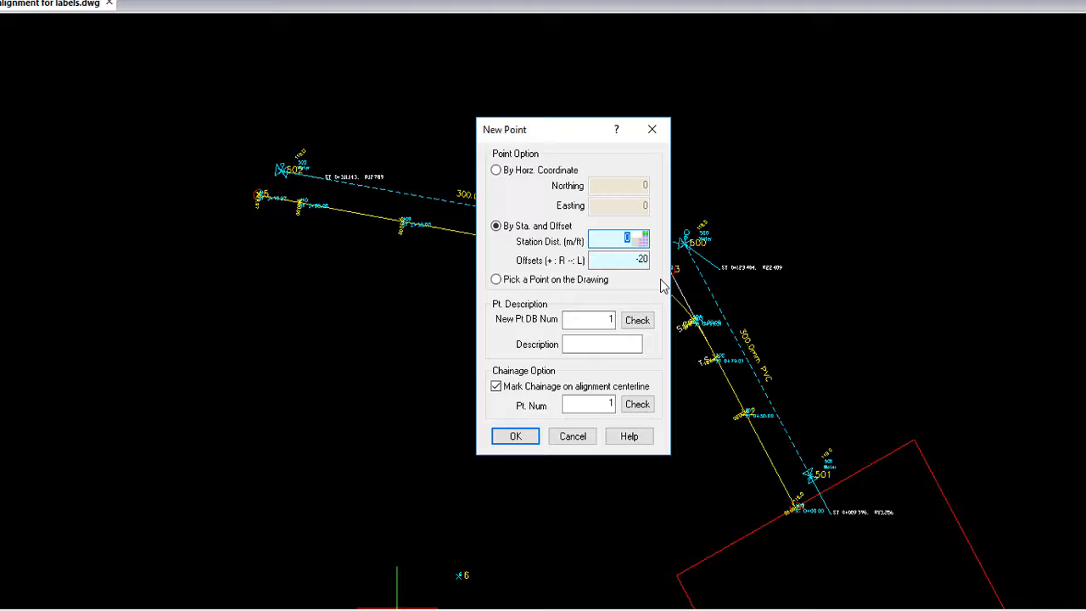
text(125)
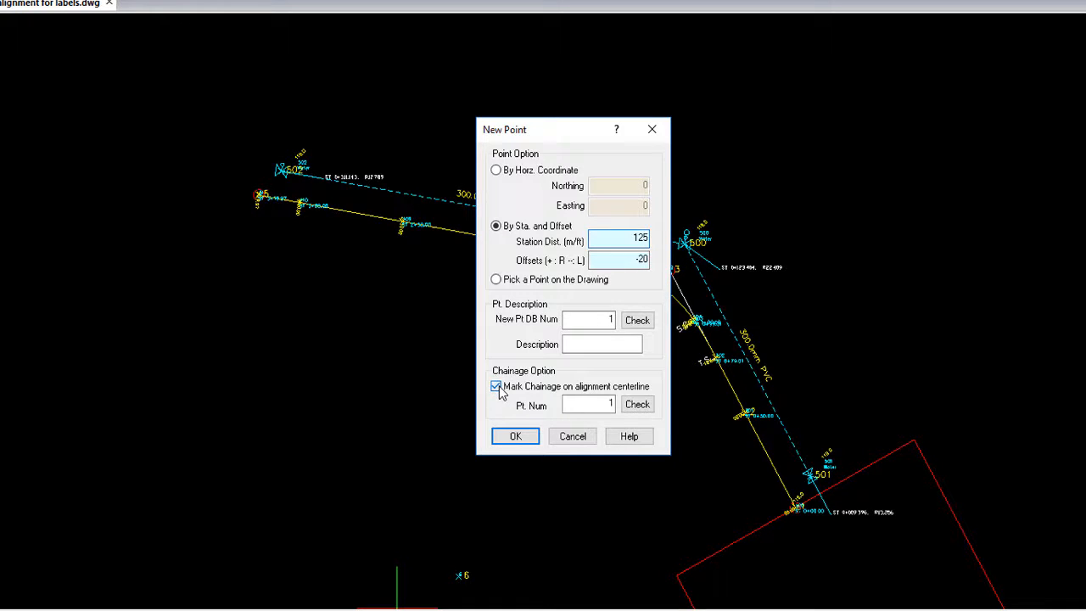
click(497, 386)
text(602)
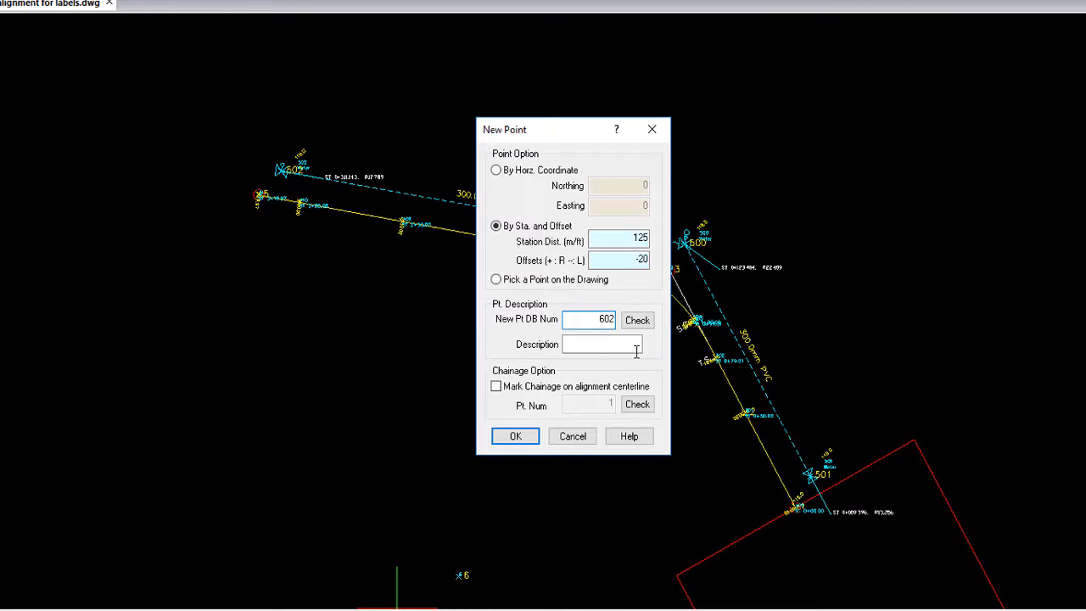
text(s)
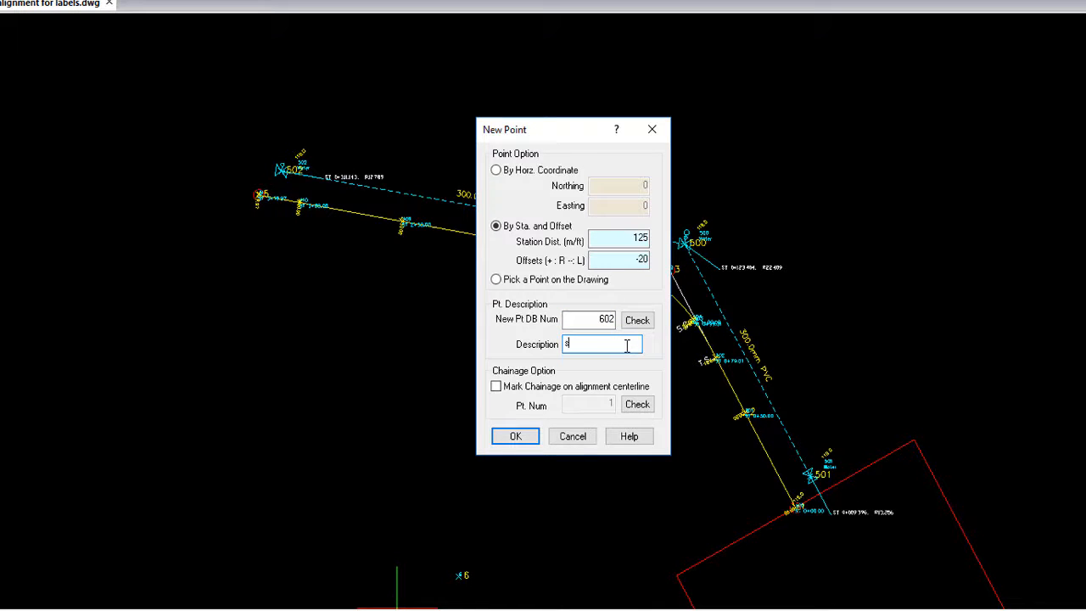
text(wew)
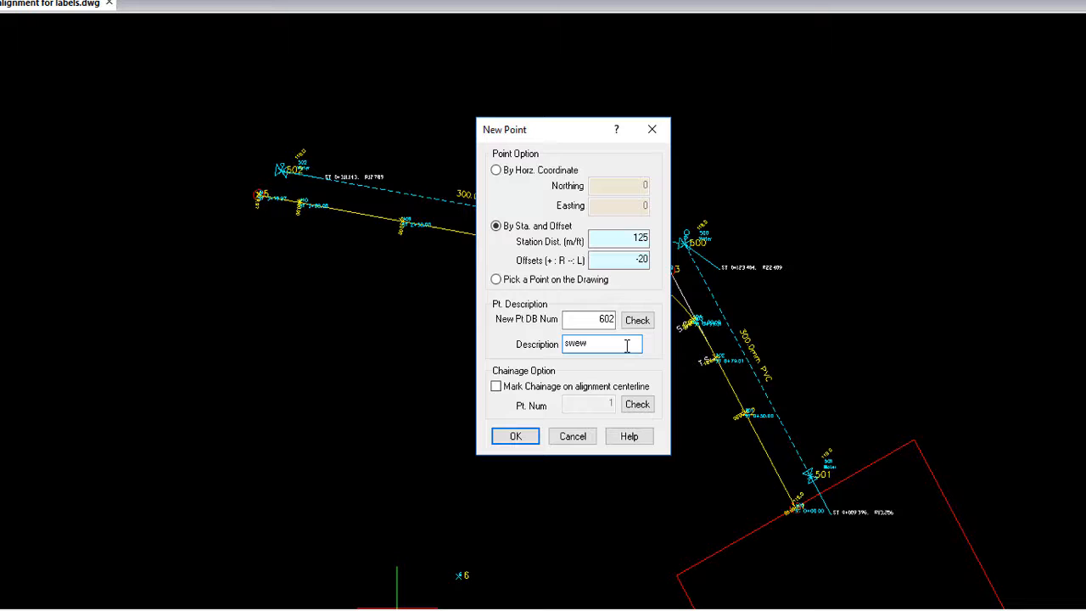
text(sewer)
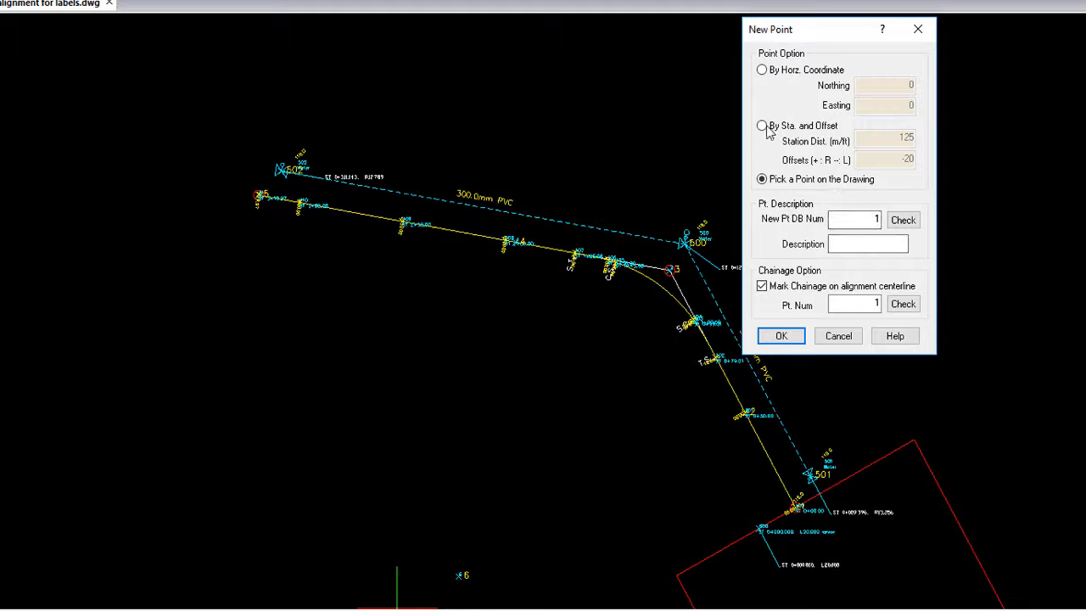
Create point 604 at station 318, offset -20, description 'sewer', without marking chainage.
click(762, 126)
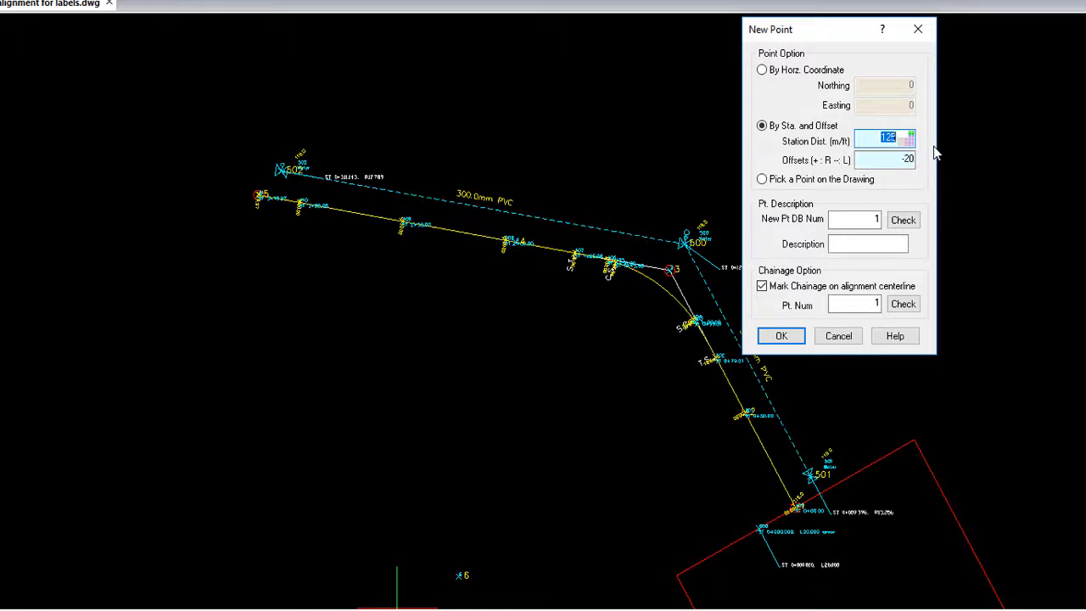
text(316)
click(855, 219)
text(604)
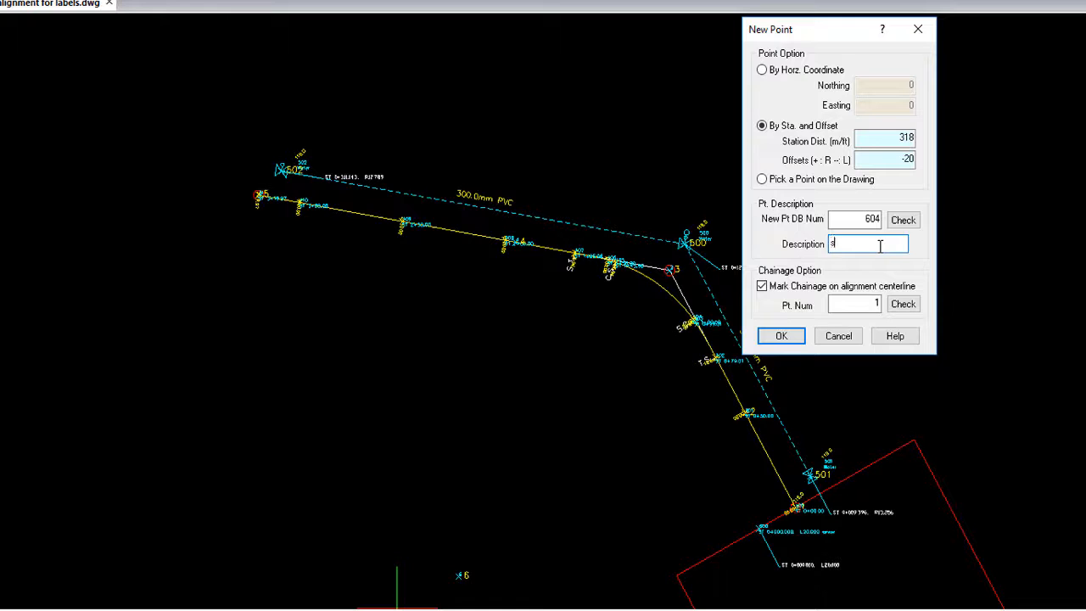
text(ewer)
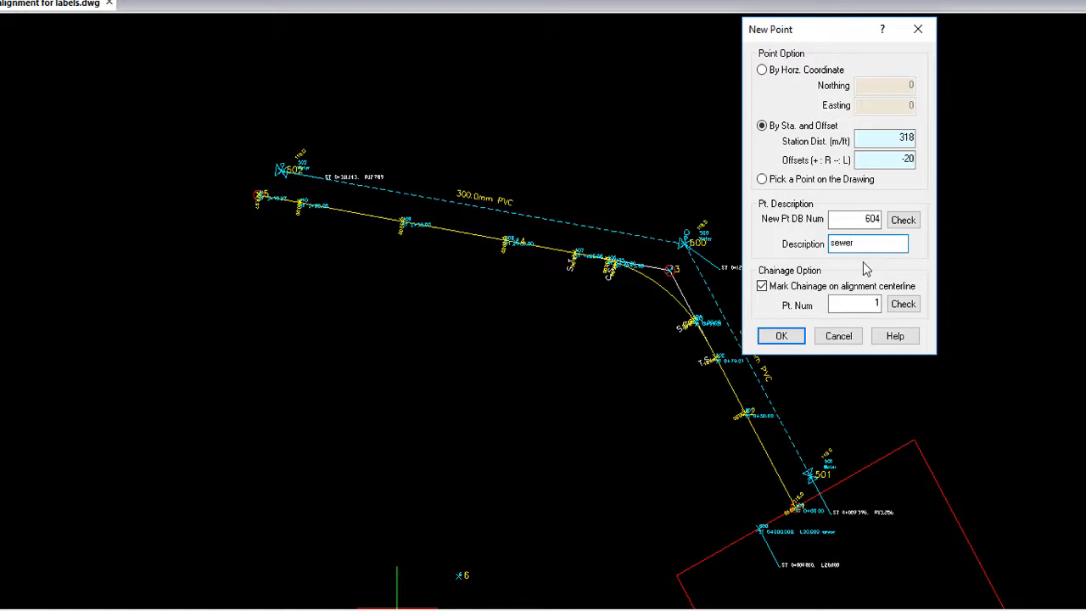
click(761, 286)
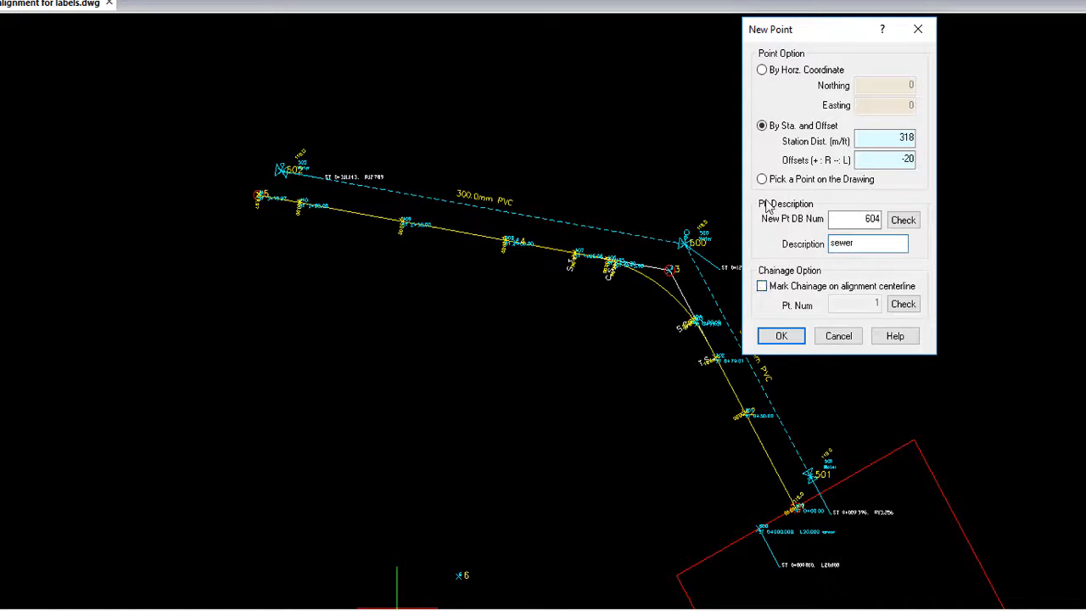
click(763, 179)
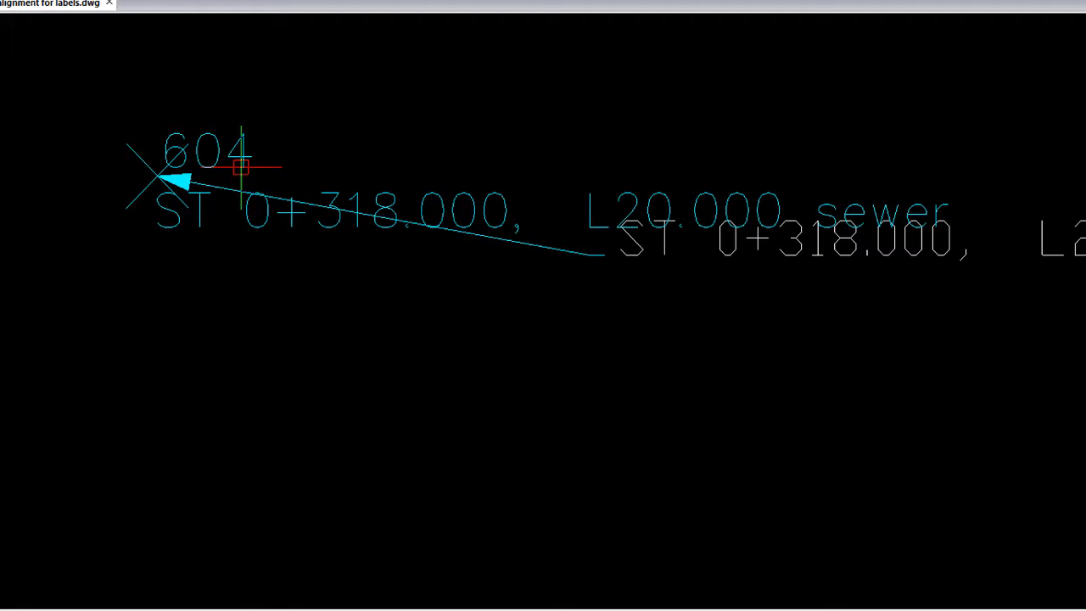
mouse_move(229, 594)
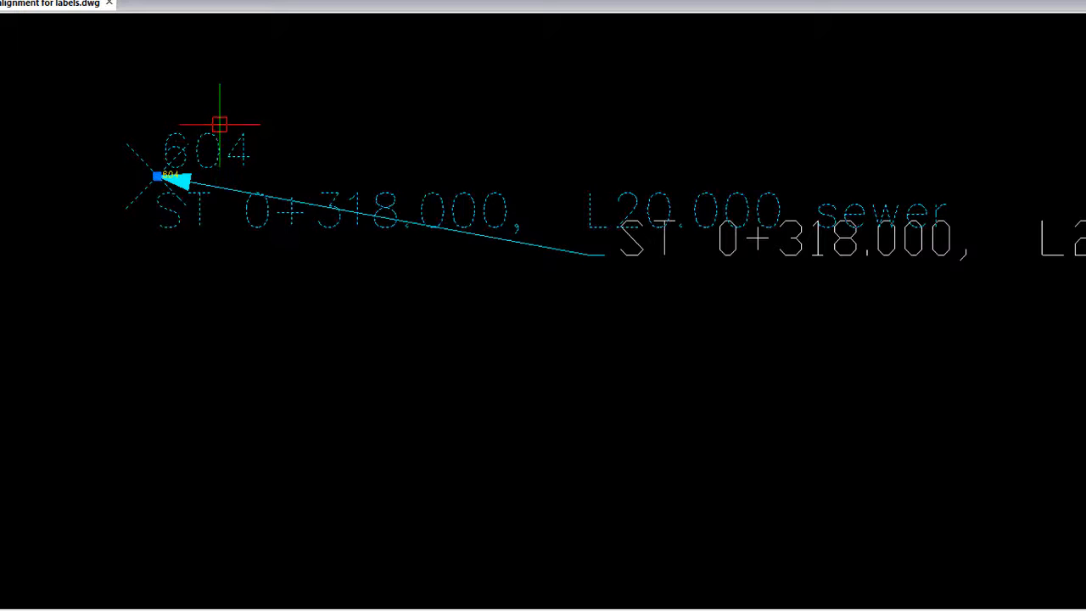
mouse_move(219, 140)
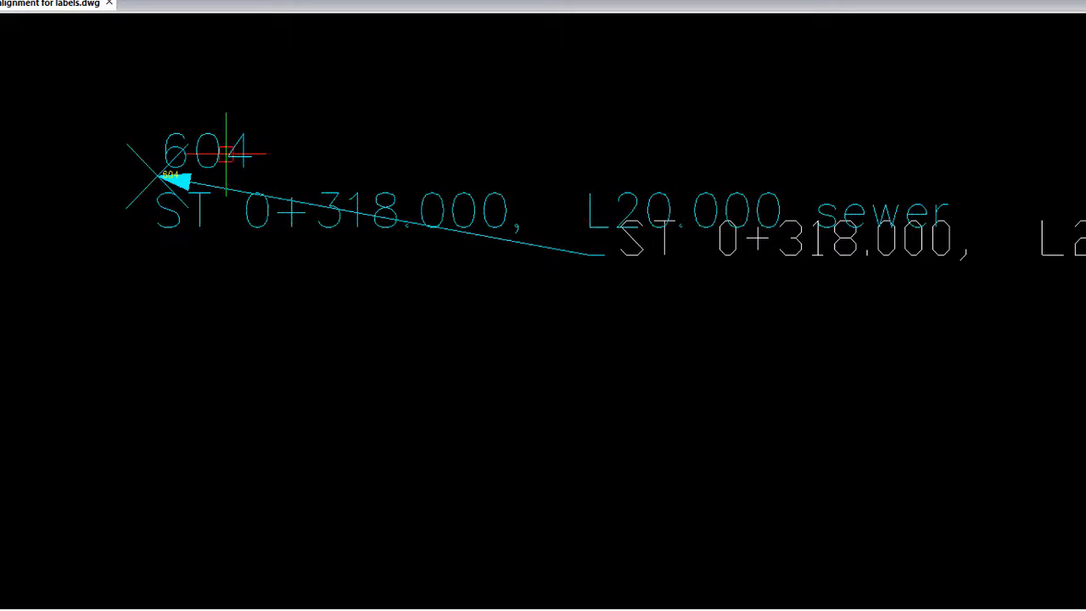
Use Smart Points > Move Point Label to relocate point 604's label.
right_click(179, 178)
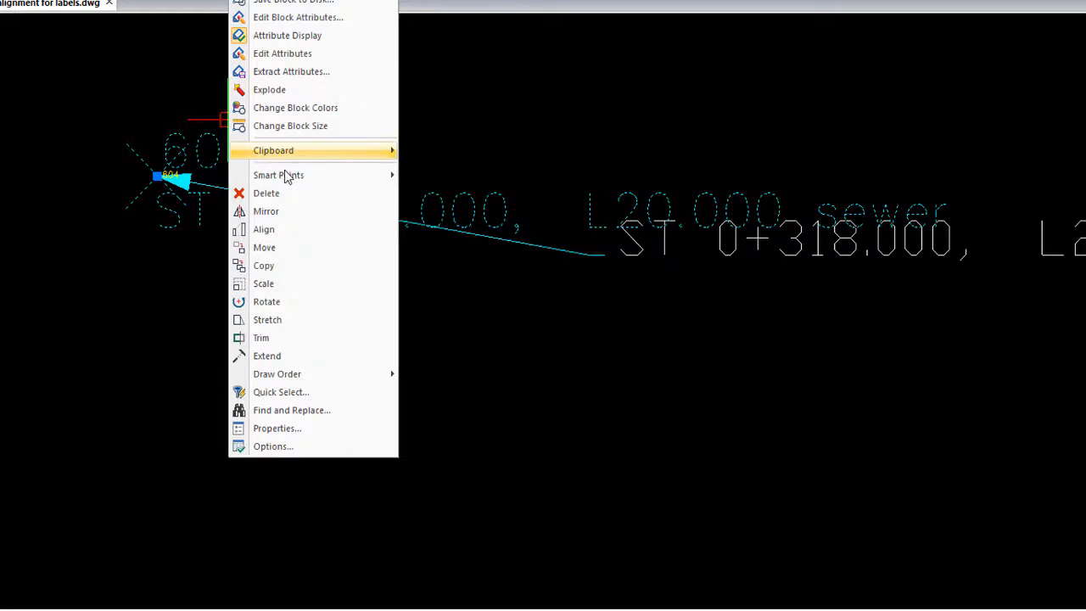
mouse_move(278, 175)
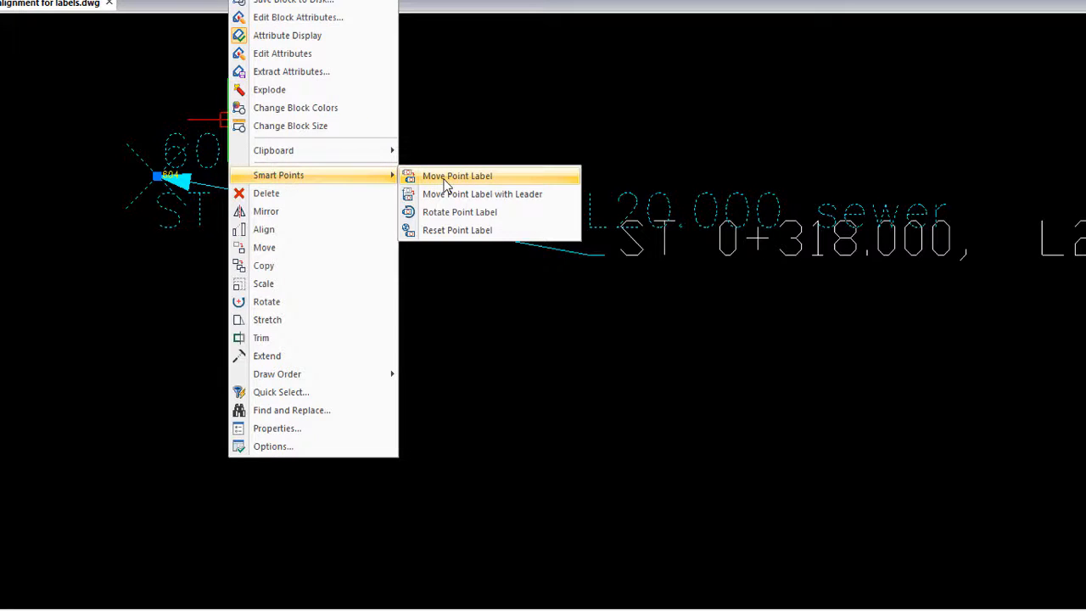
click(457, 176)
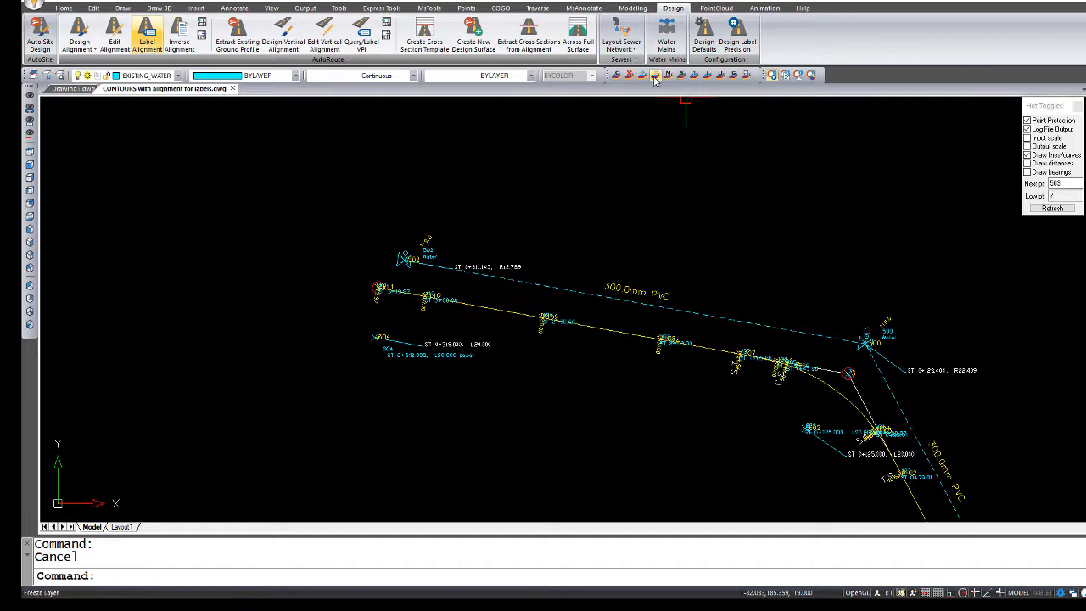
Thaw every layer in the Frozen Layers dialog to reveal the contour lines.
click(655, 74)
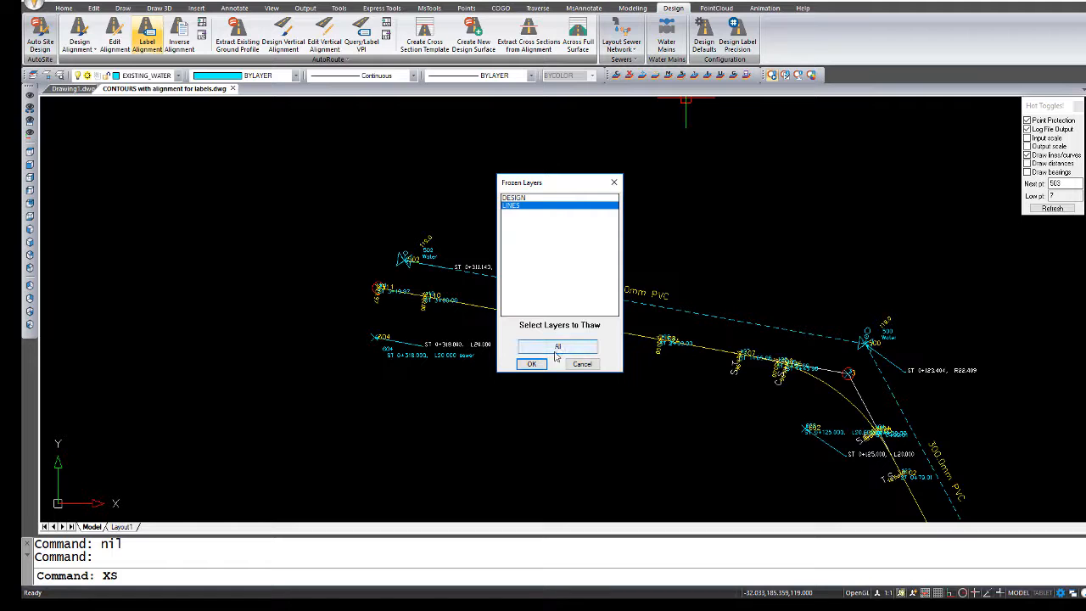
click(531, 363)
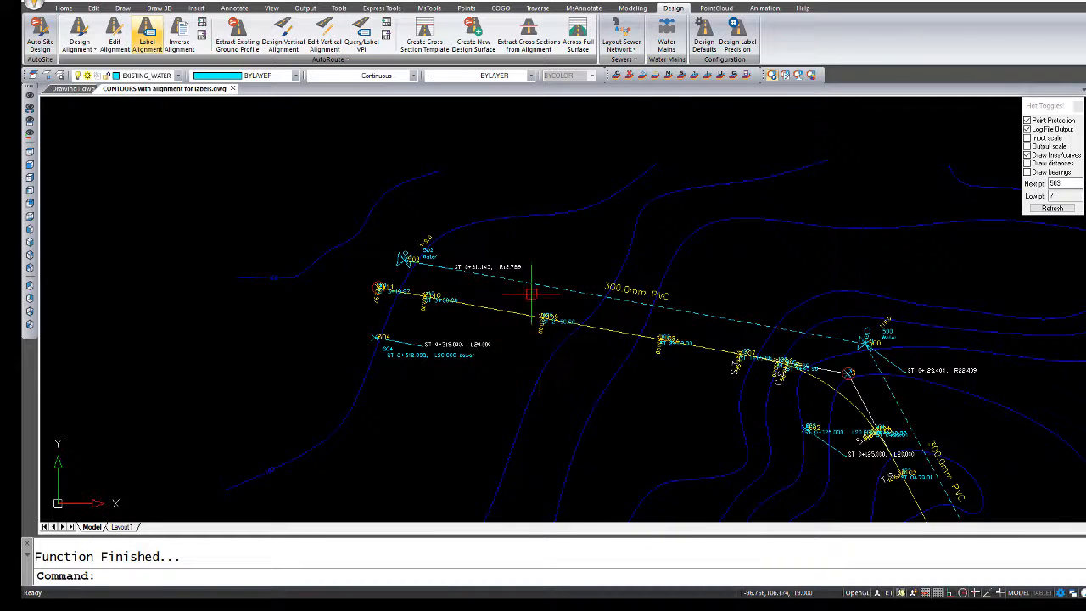